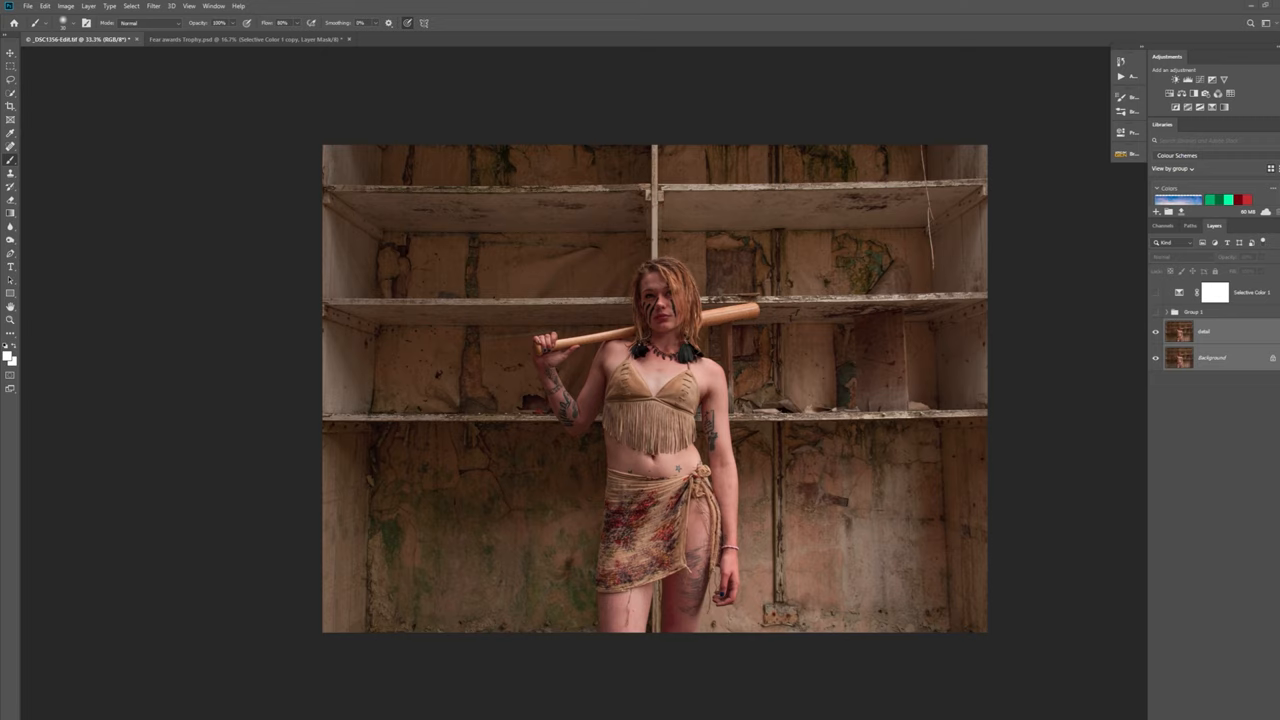
mouse_move(1094, 466)
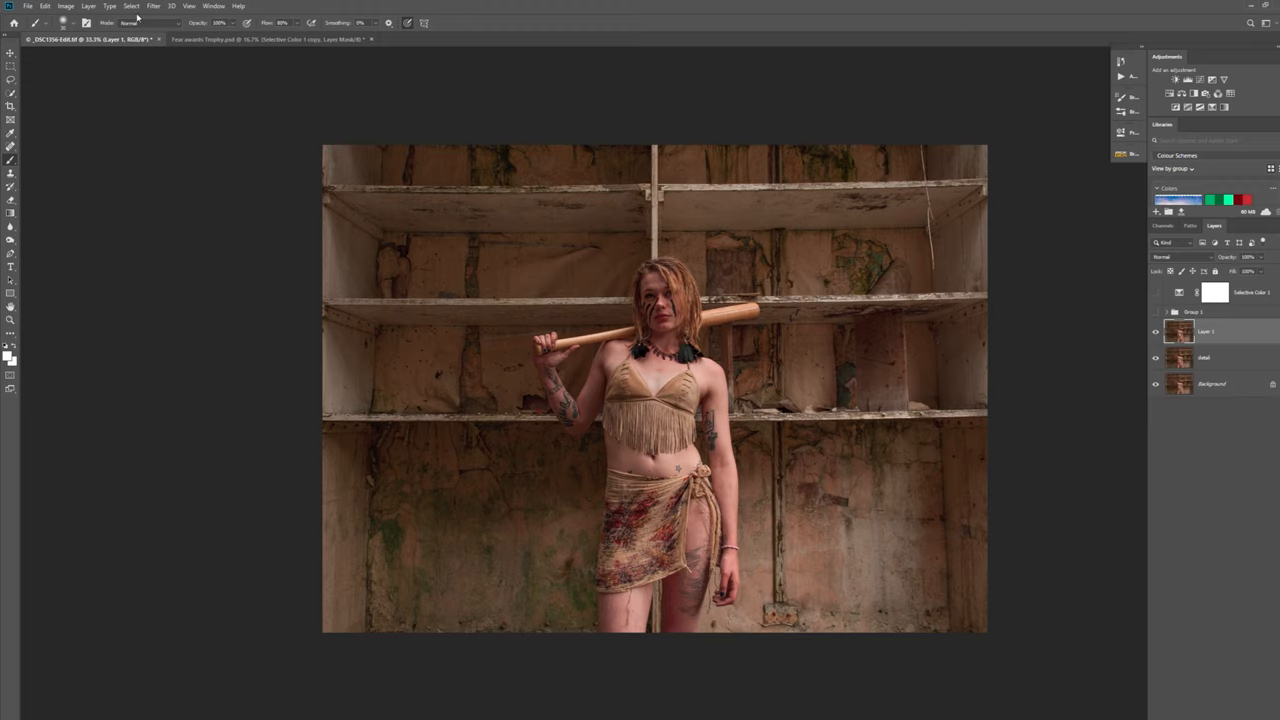
Step: Launch Color Efex Pro 4 on Layer 1 and choose the Detail Extractor filter
left_click(153, 6)
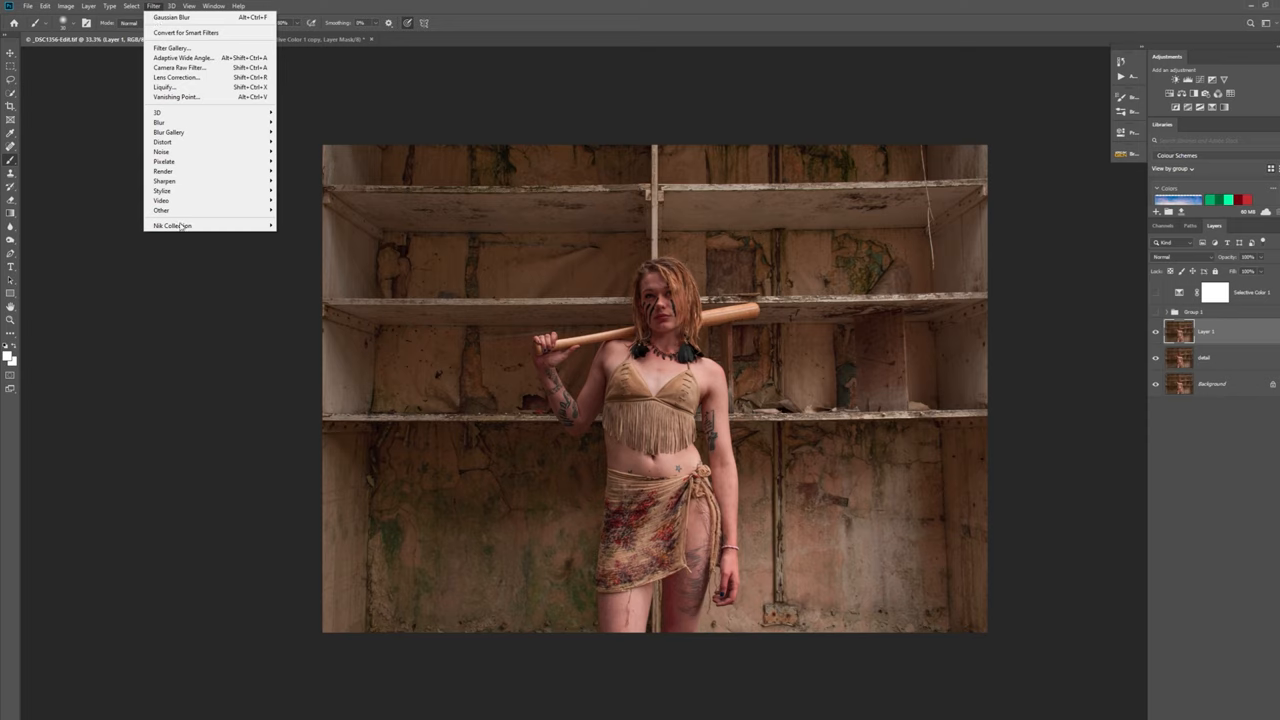
mouse_move(172, 225)
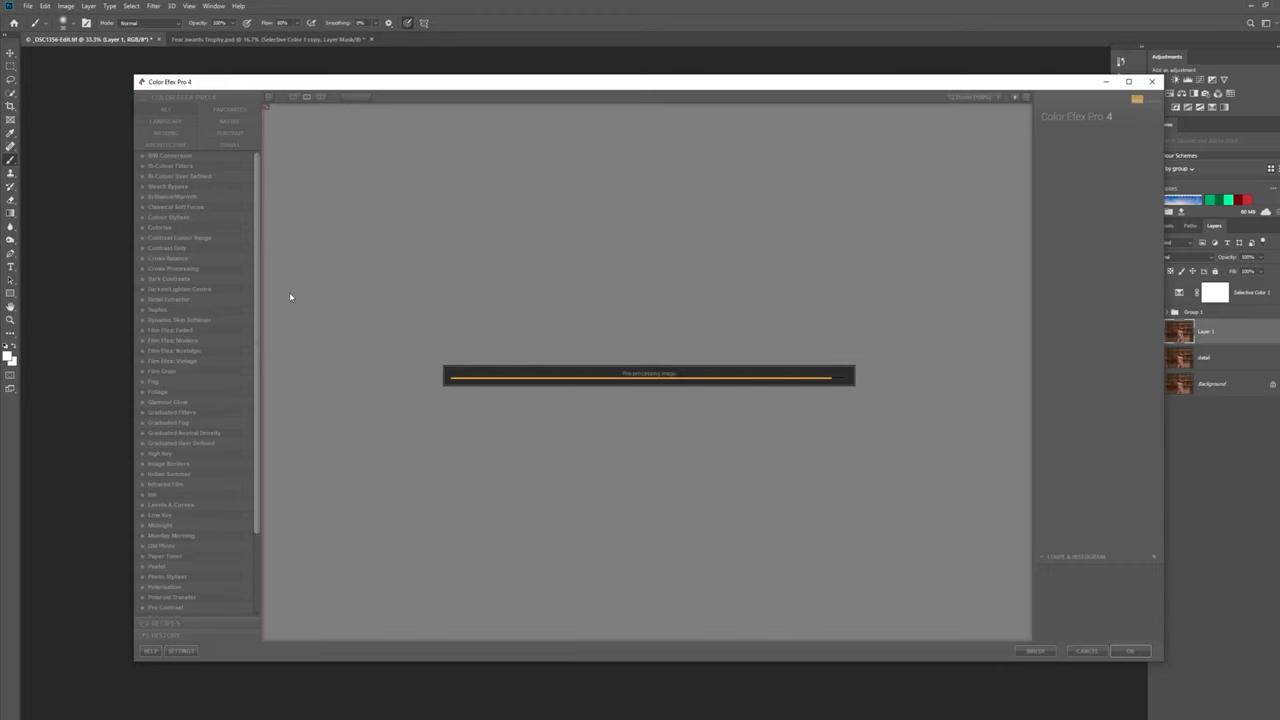
left_click(169, 299)
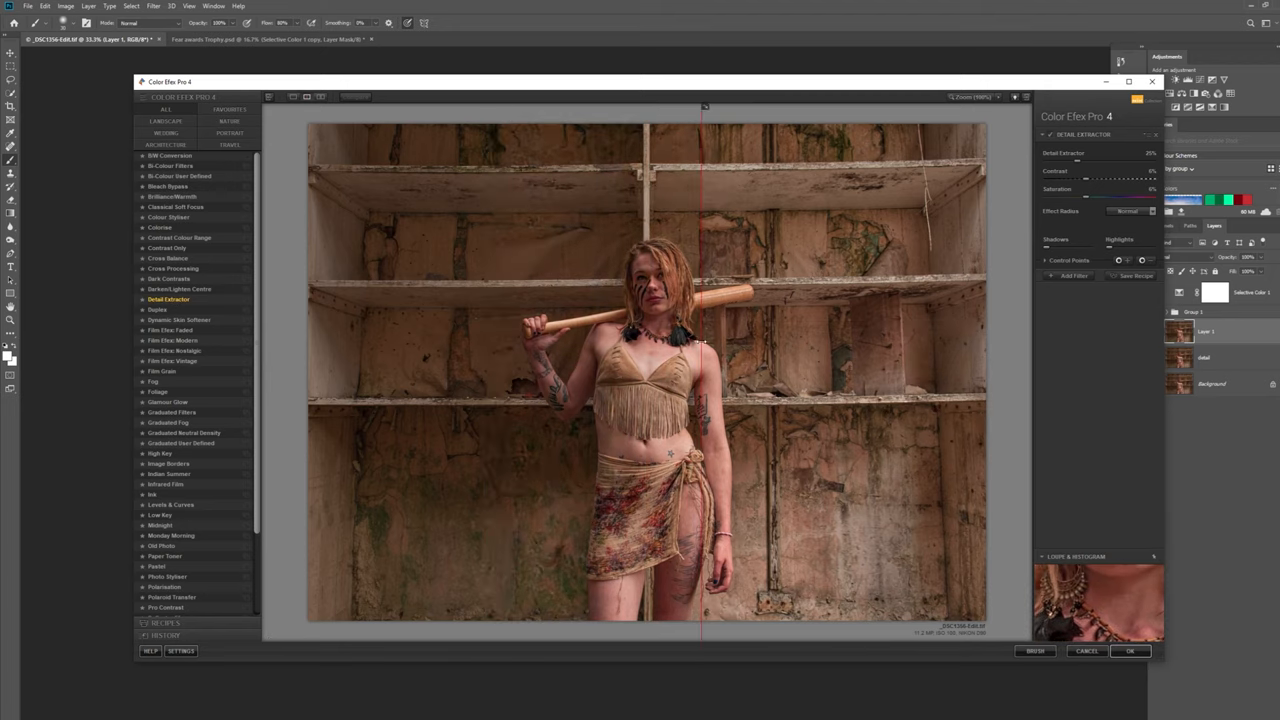
left_click_drag(705, 107, 650, 107)
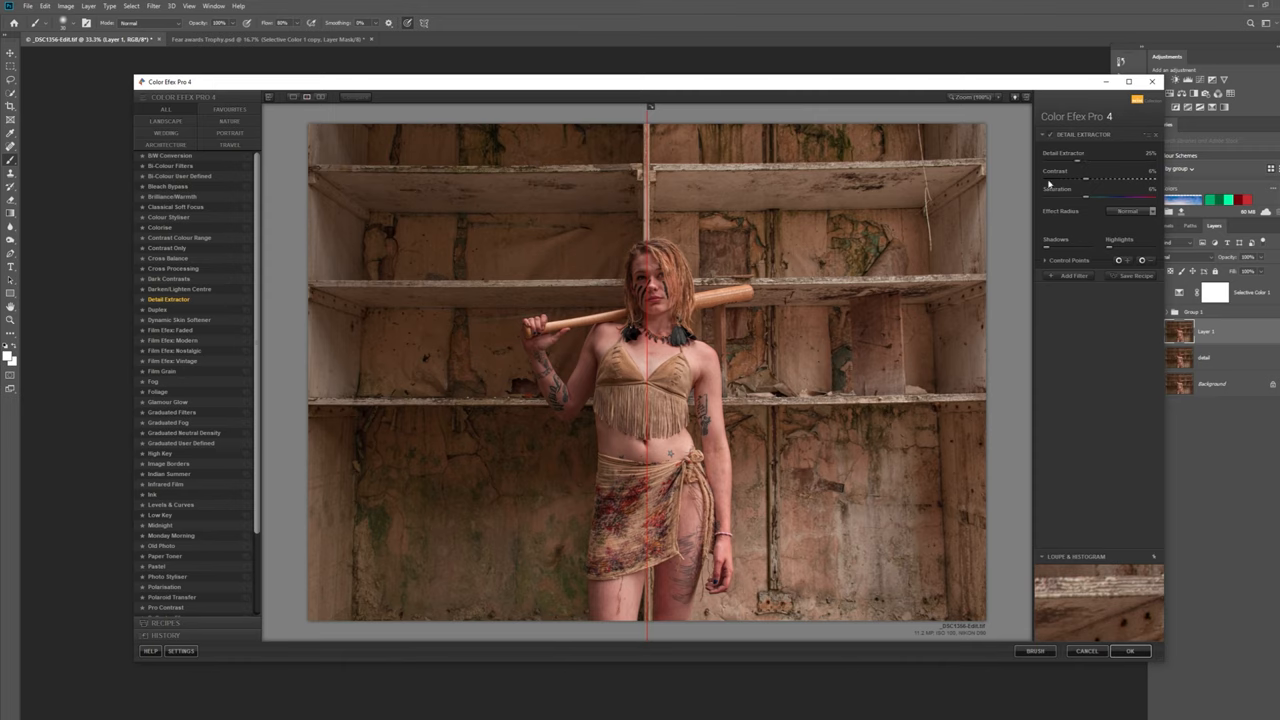
Step: Dial the Detail Extractor strength and Contrast sliders to about 40% each
left_click_drag(1049, 184, 1098, 167)
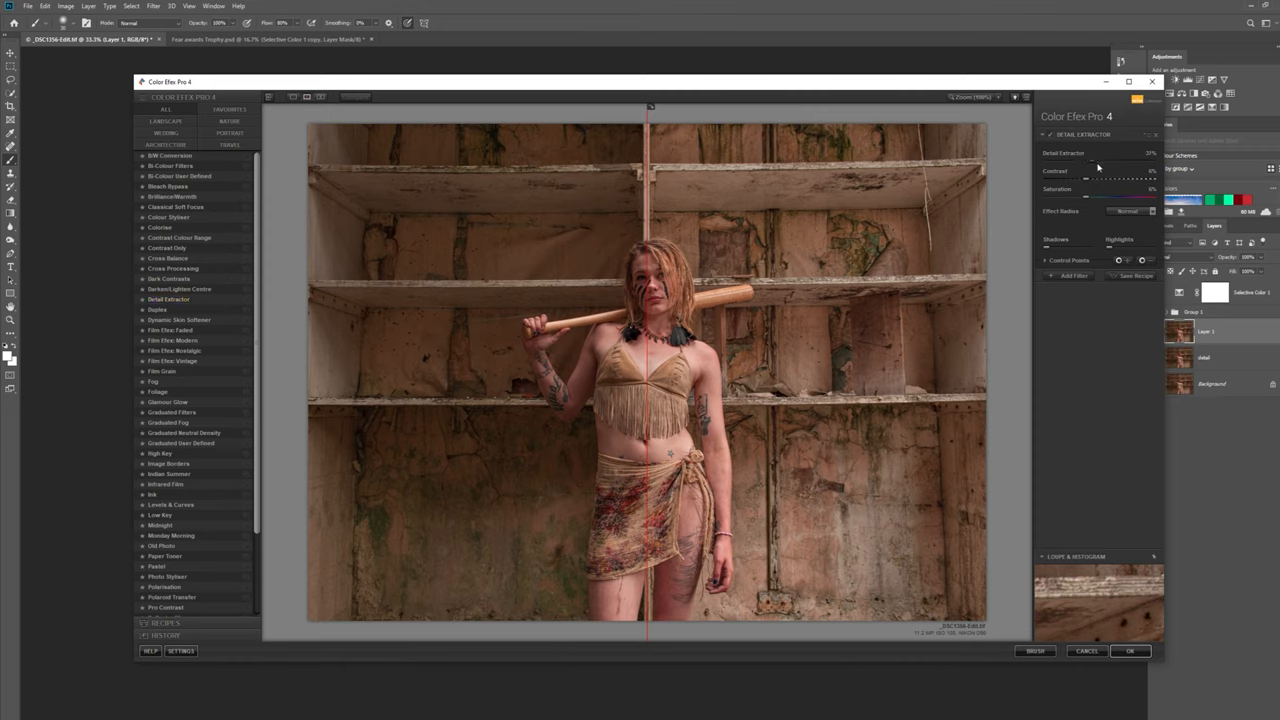
left_click_drag(1100, 153, 1120, 153)
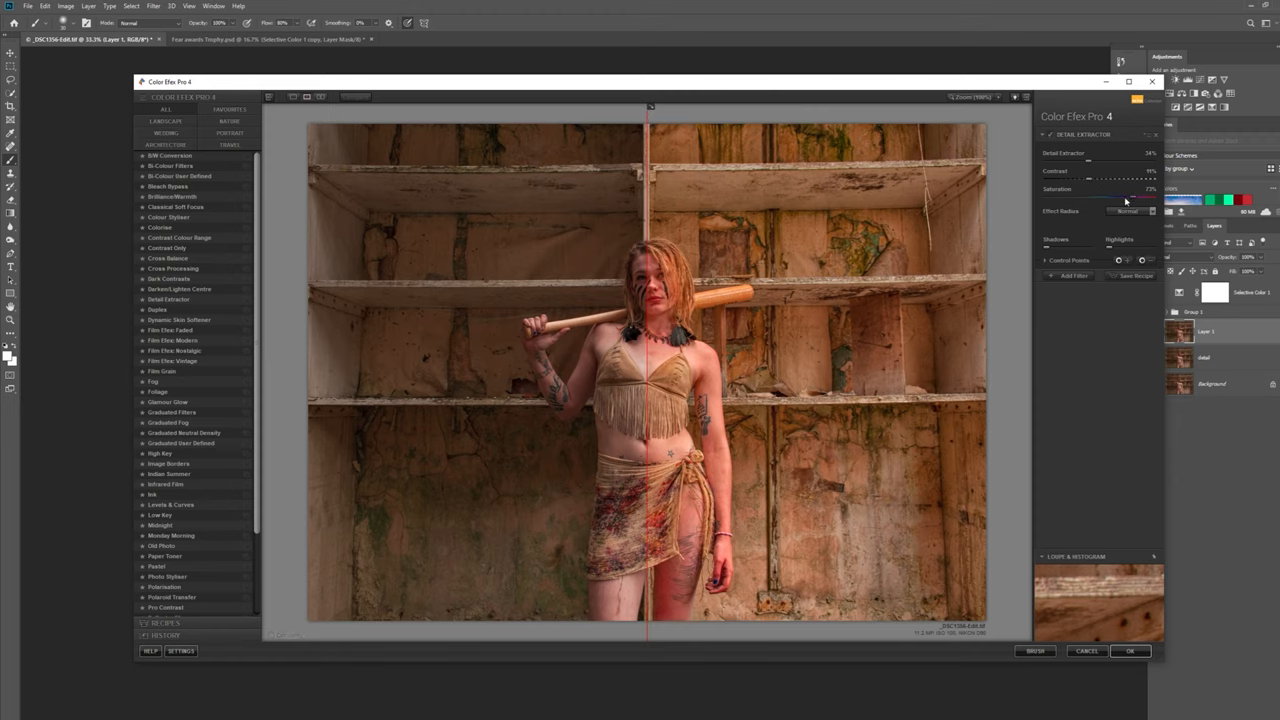
mouse_move(1123, 200)
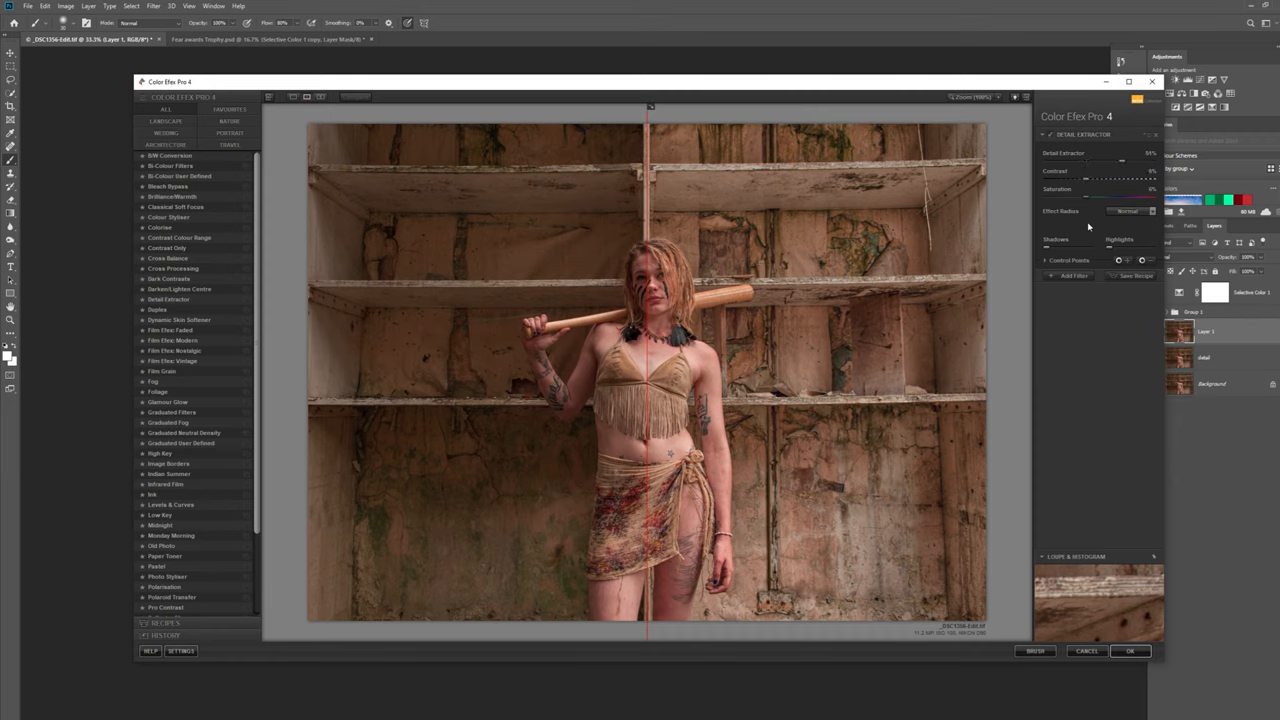
left_click_drag(1120, 161, 1090, 161)
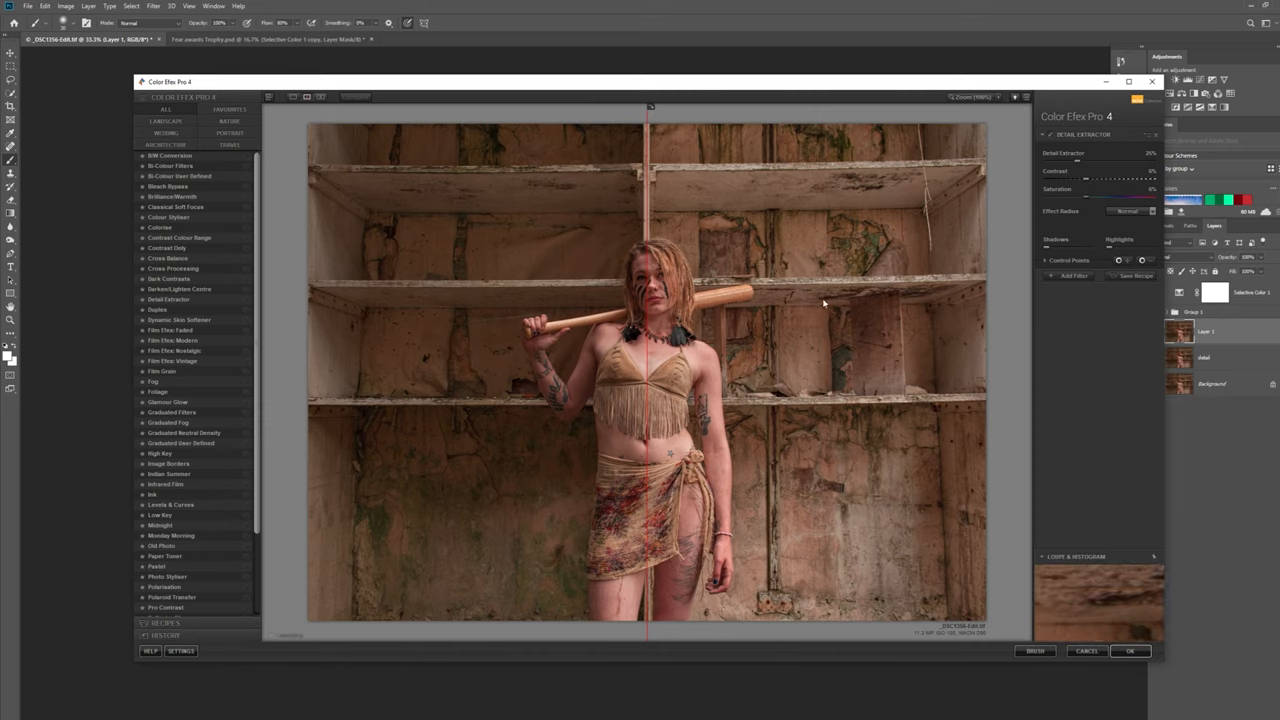
mouse_move(703, 272)
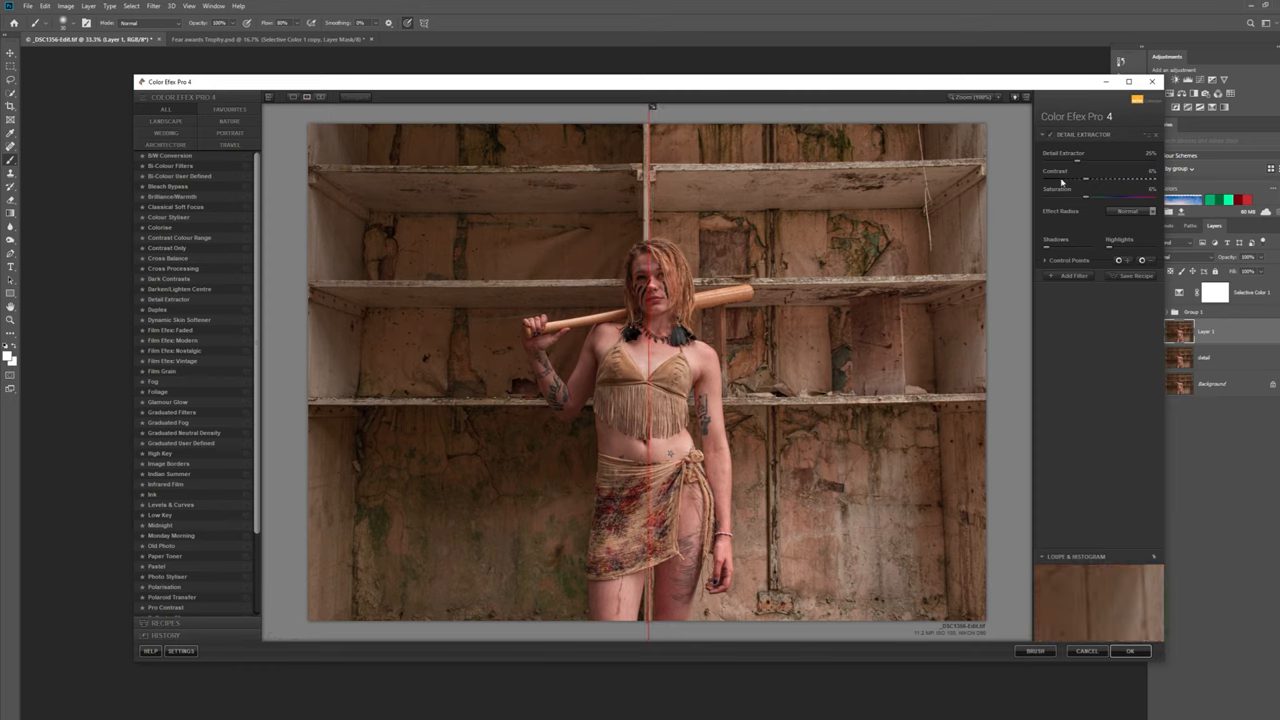
left_click_drag(1083, 155, 1100, 155)
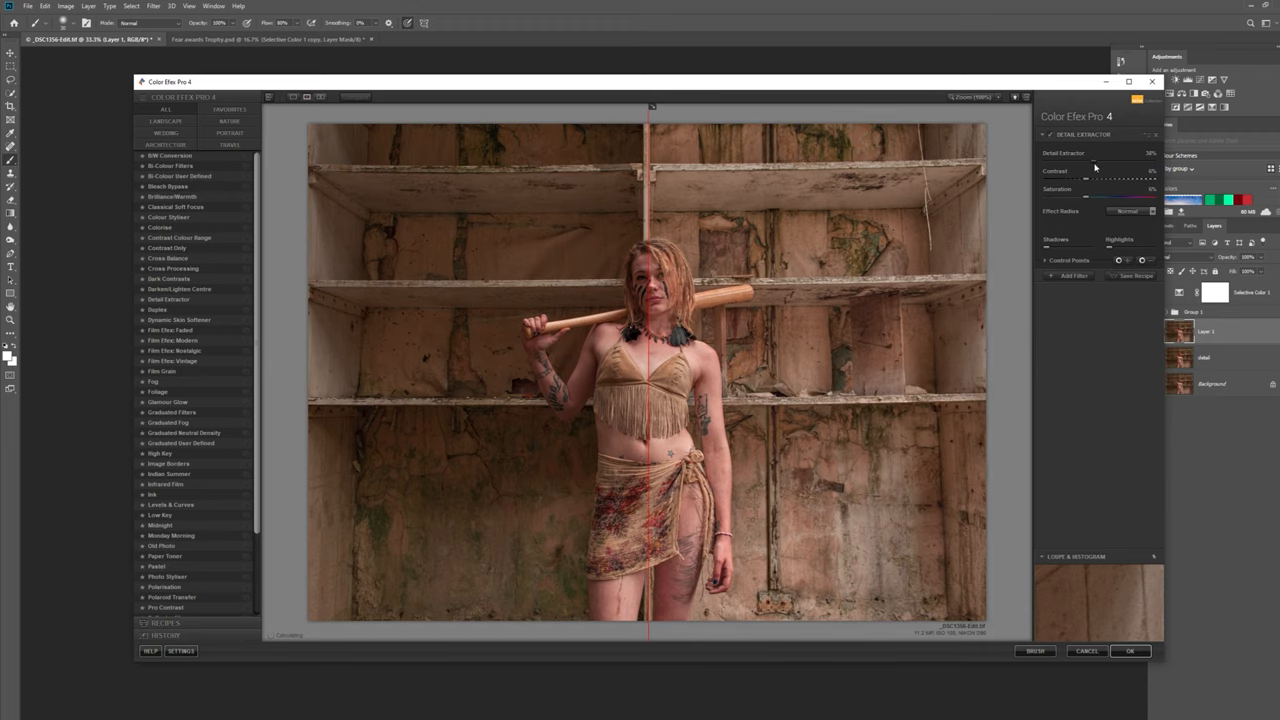
left_click_drag(1098, 153, 1105, 153)
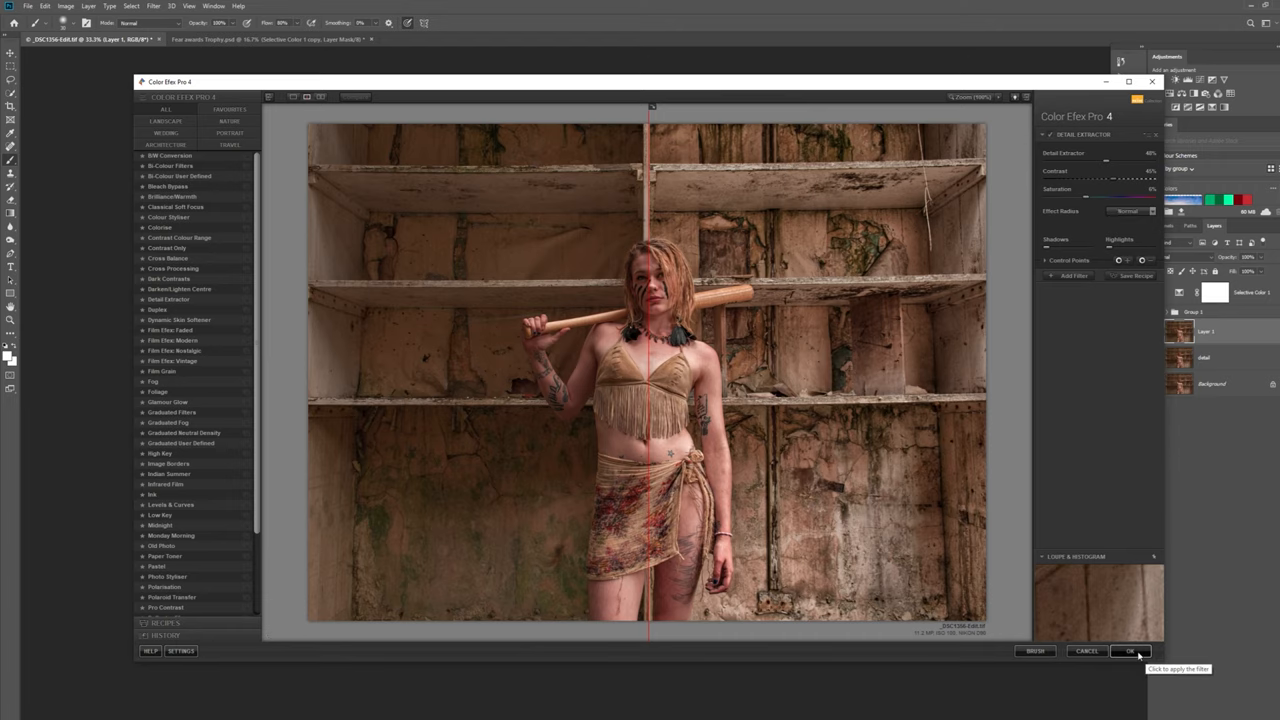
Step: Apply the Detail Extractor filter as its own masked layer back in Photoshop
left_click(1130, 651)
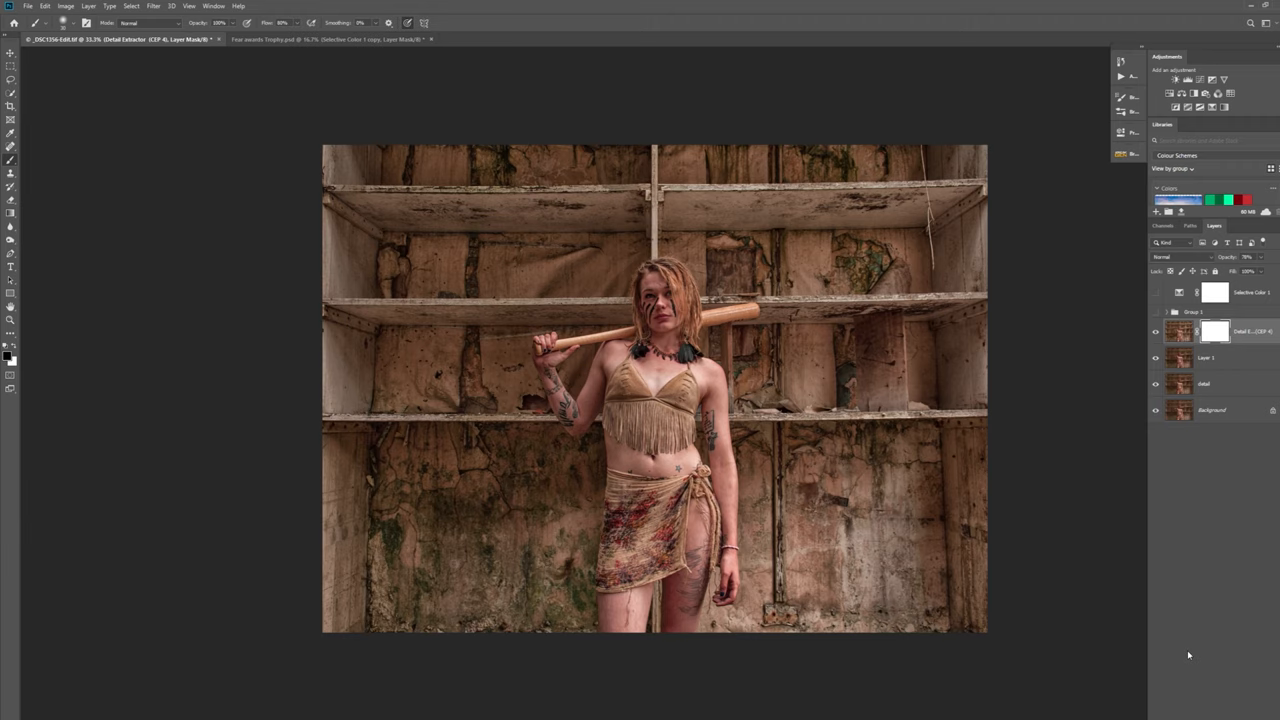
Step: Invert the Detail Extractor mask and paint the effect back over the walls only
left_click(1214, 331)
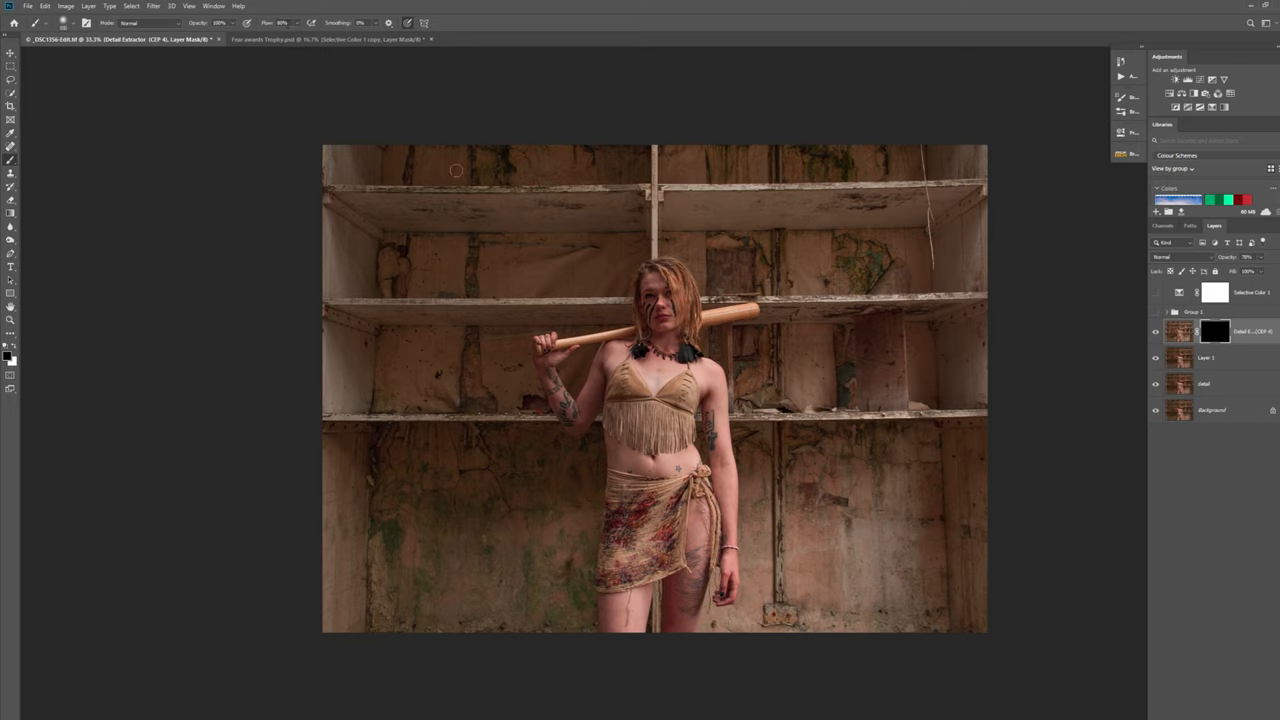
mouse_move(450, 182)
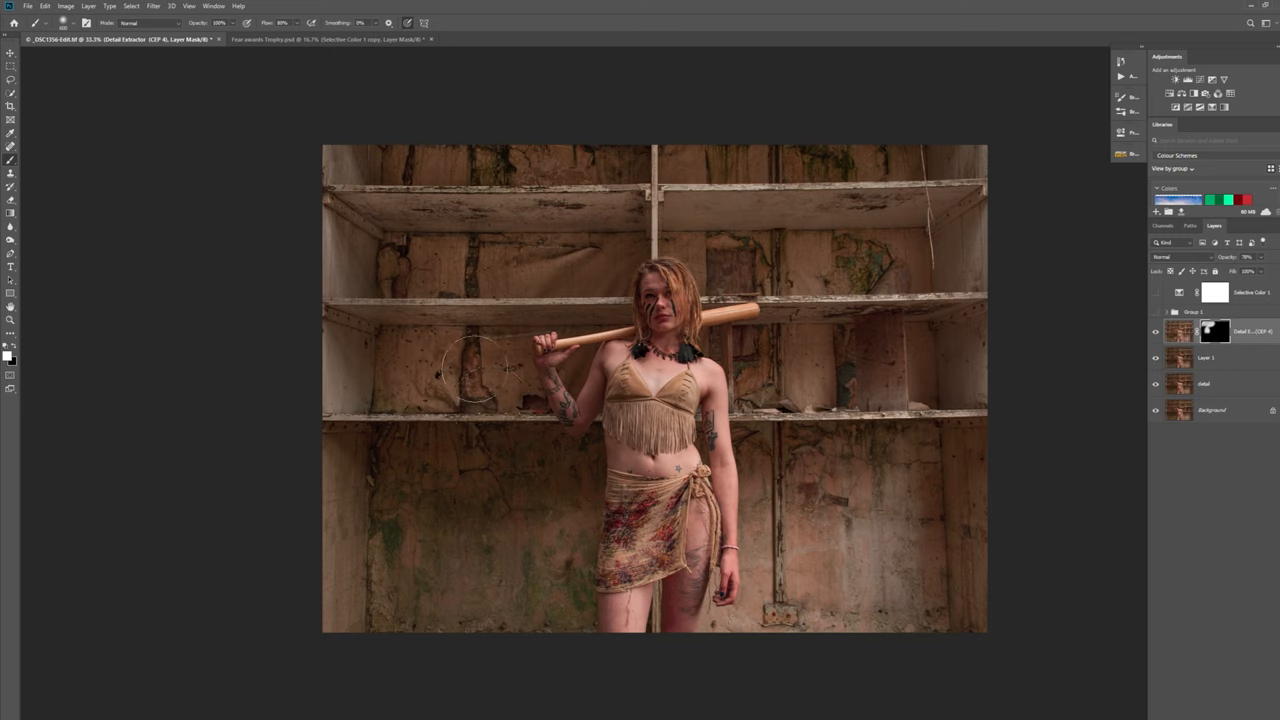
left_click_drag(485, 365, 575, 462)
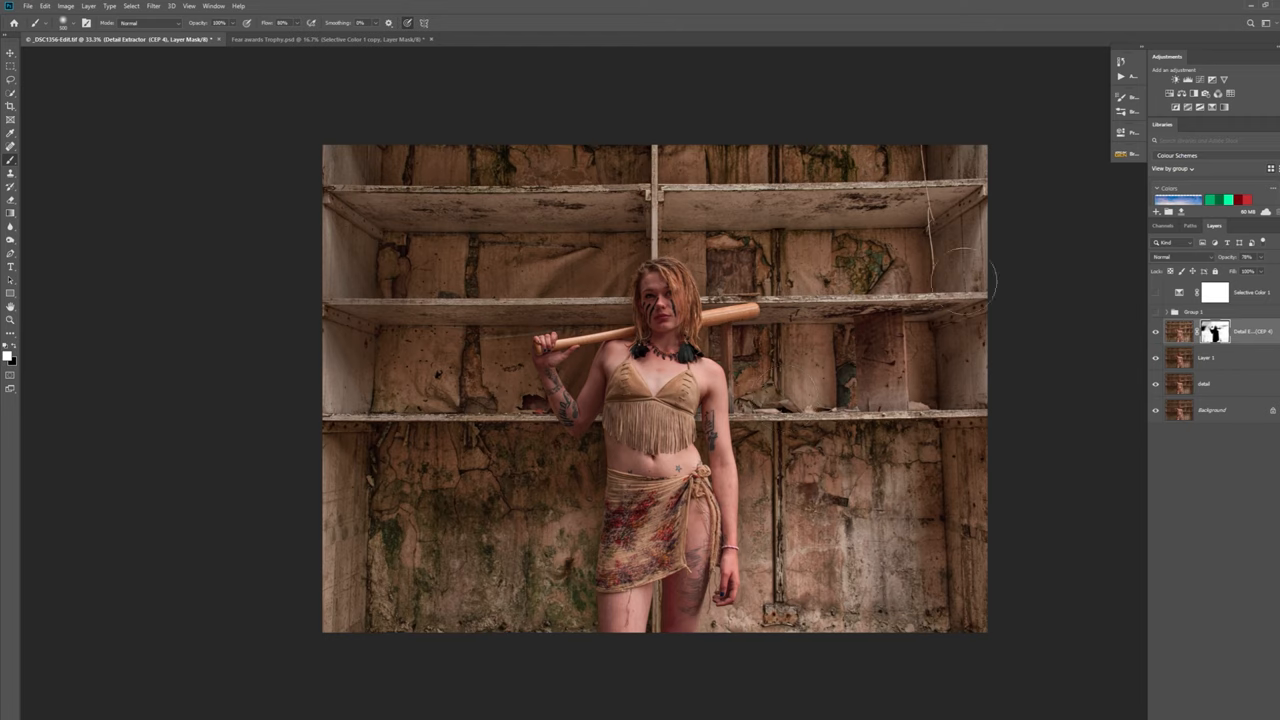
mouse_move(615, 205)
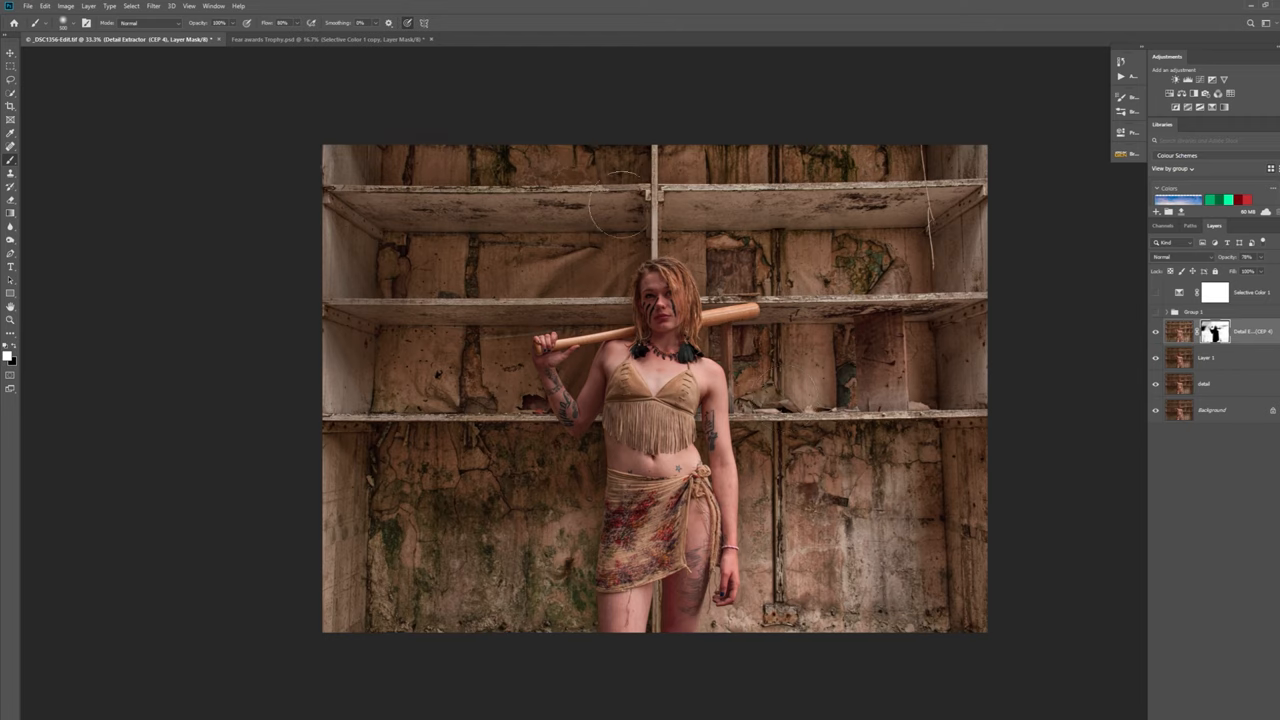
mouse_move(465, 145)
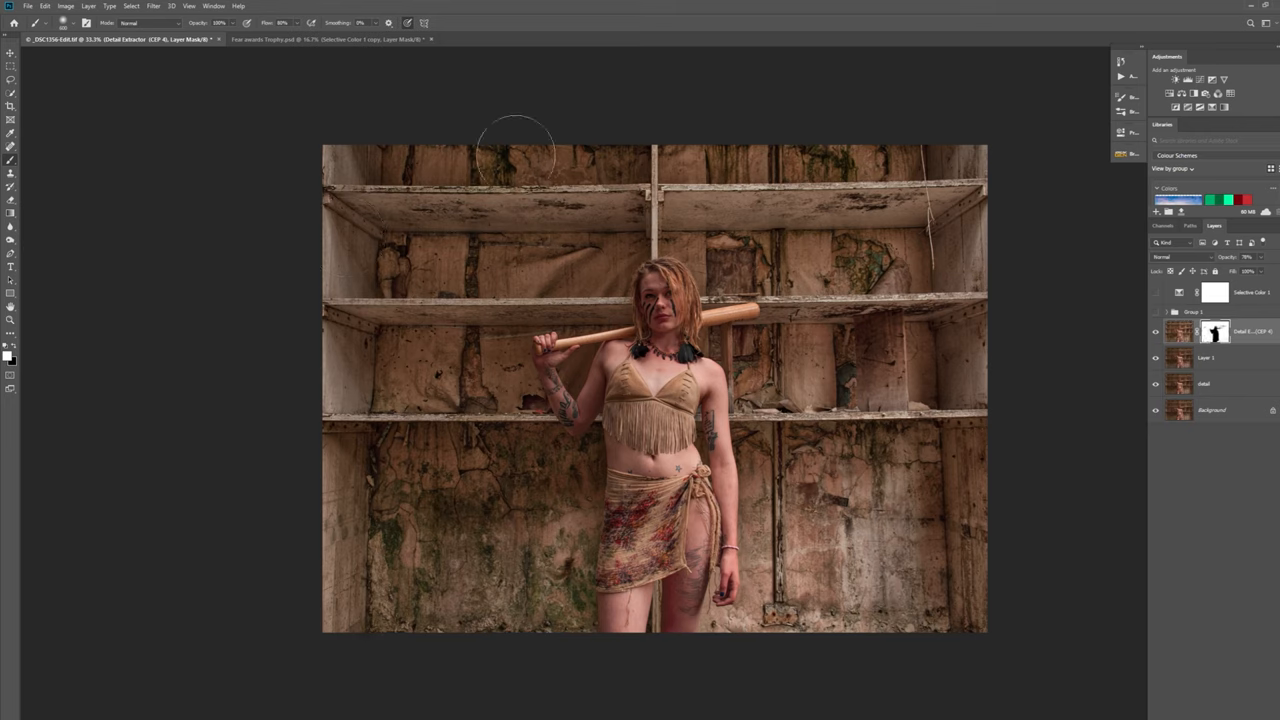
mouse_move(1027, 330)
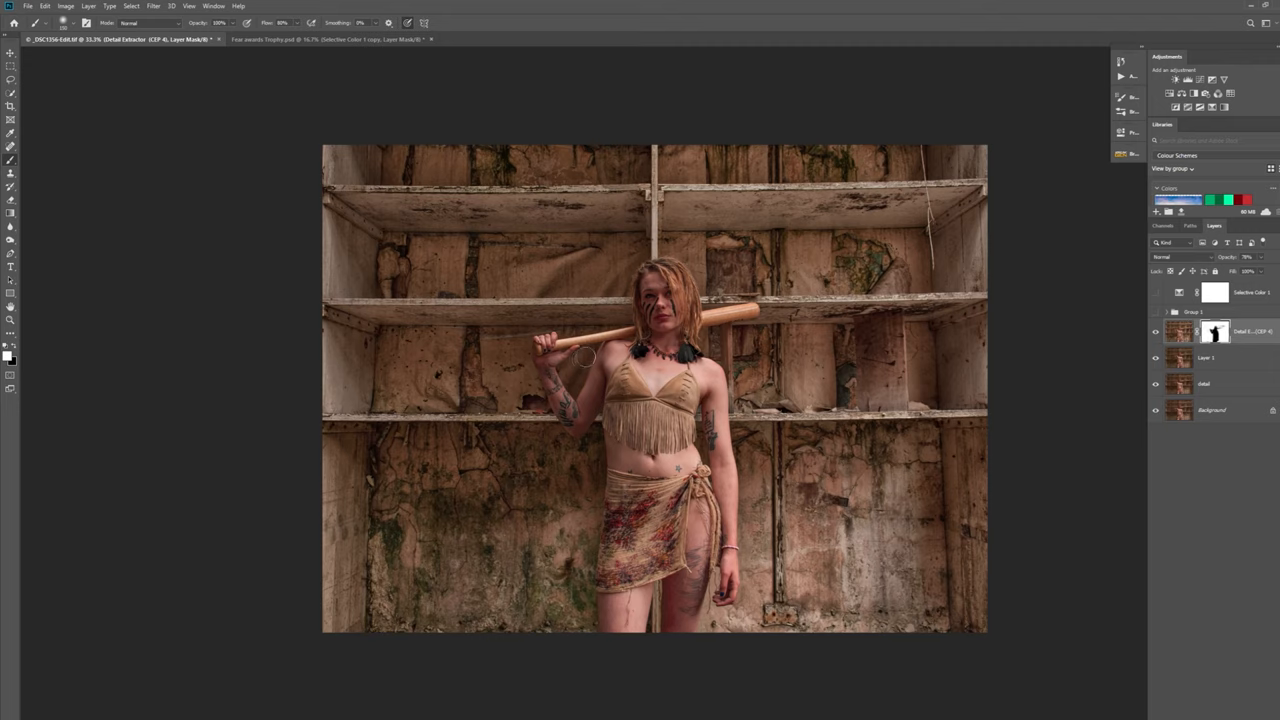
mouse_move(580, 357)
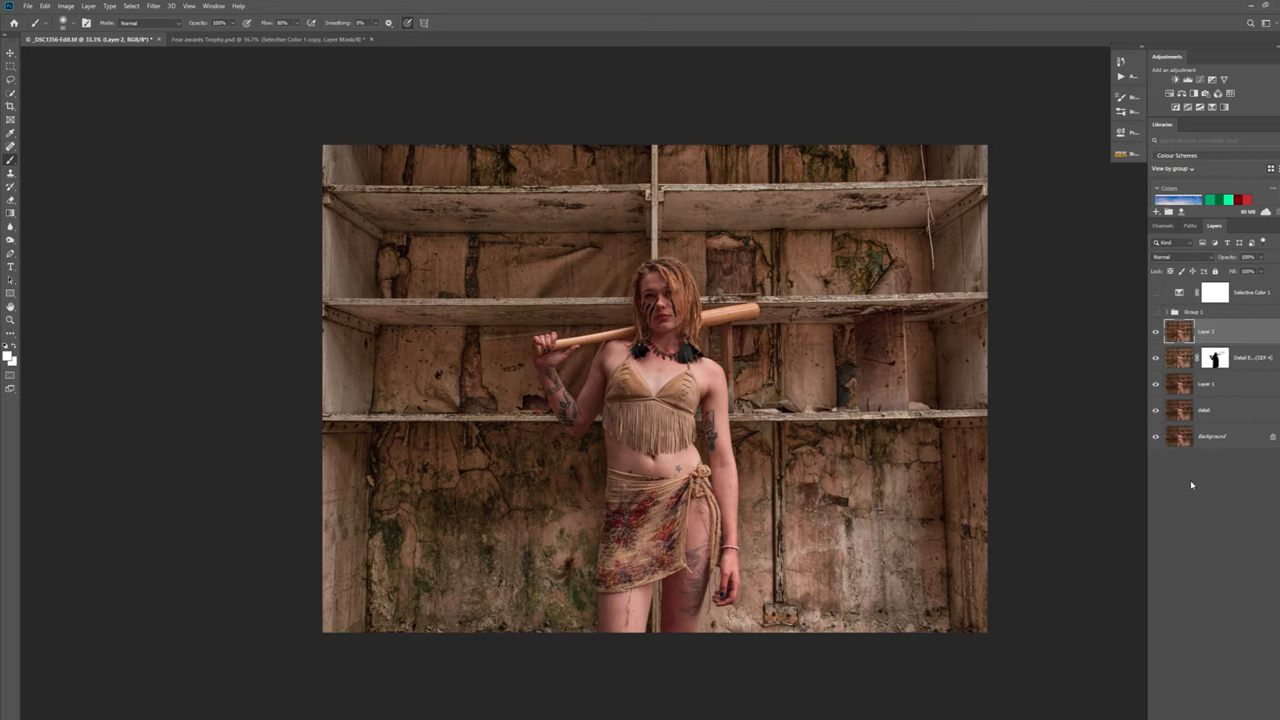
Step: Run Color Efex Pro 4 on Layer 2 and apply the Bleach Bypass filter as a new layer
left_click(153, 6)
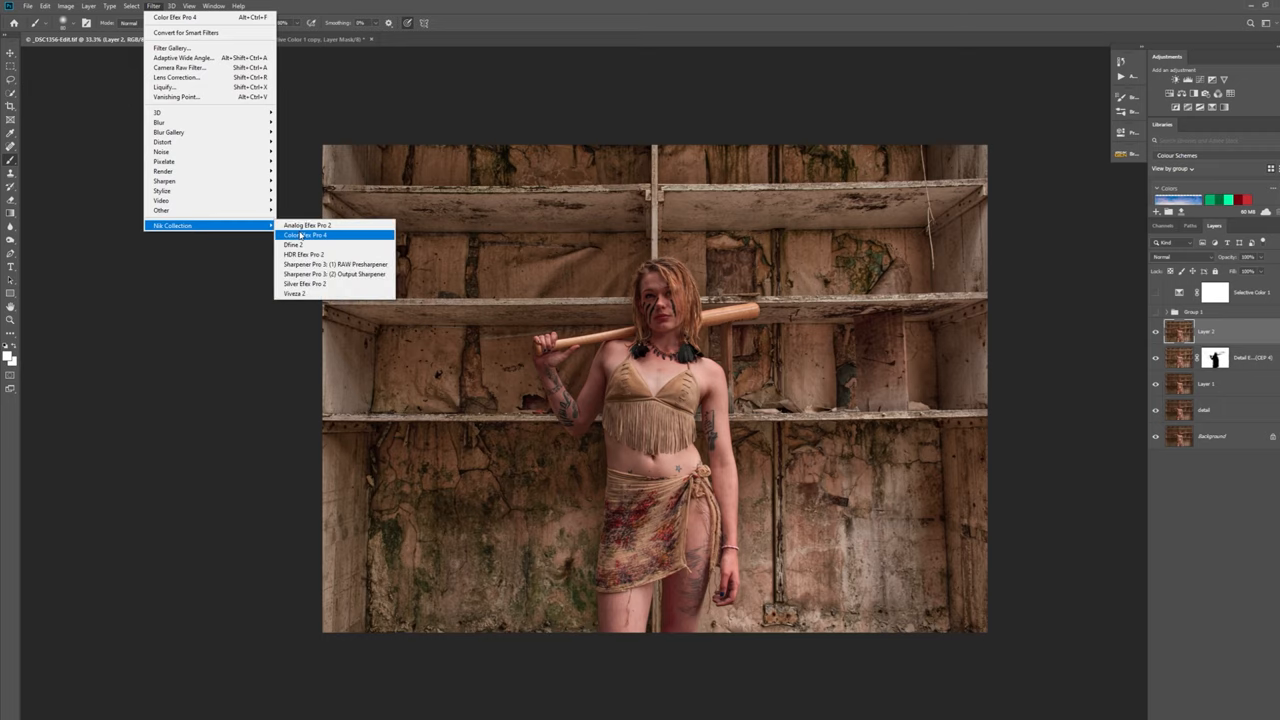
left_click(305, 235)
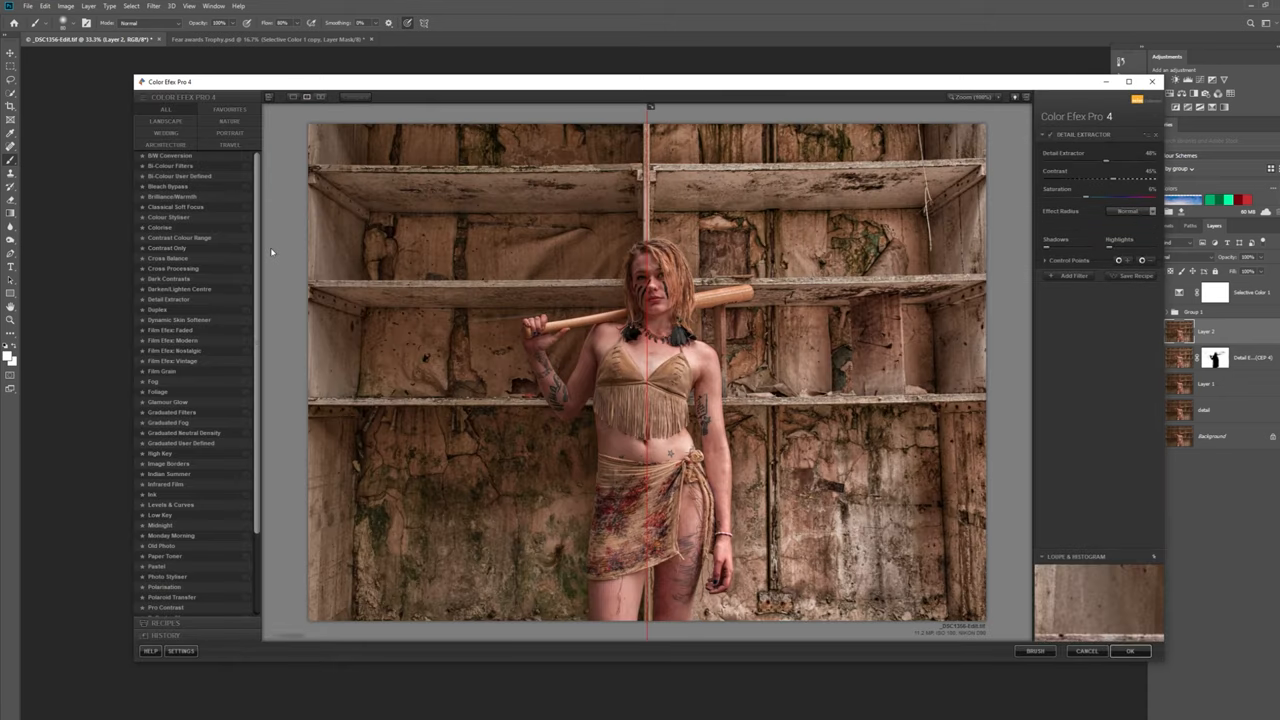
left_click(168, 186)
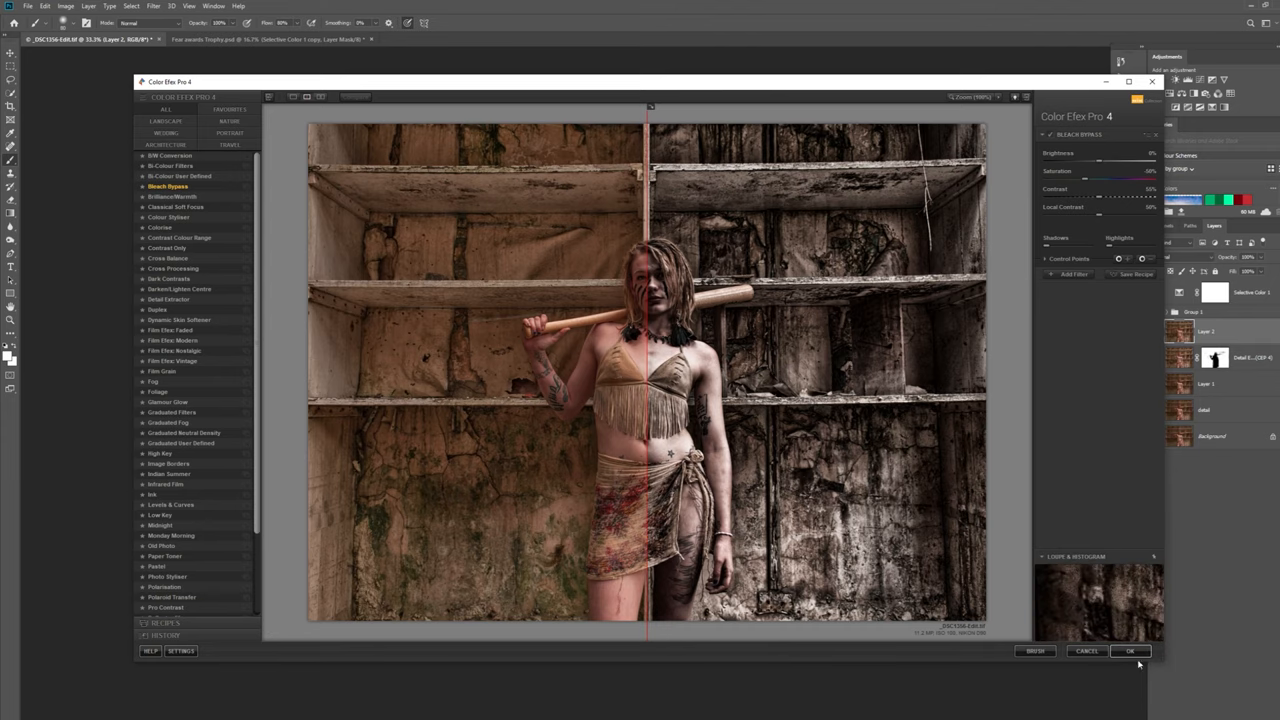
left_click(1129, 651)
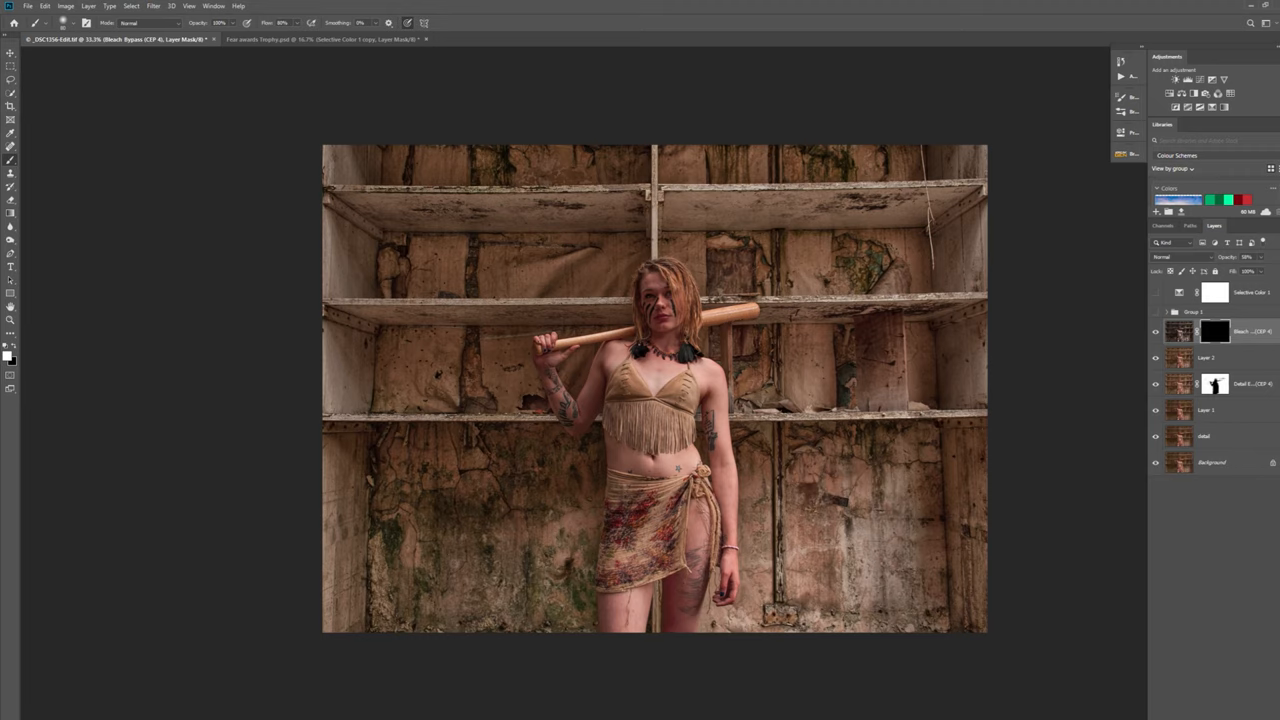
mouse_move(450, 190)
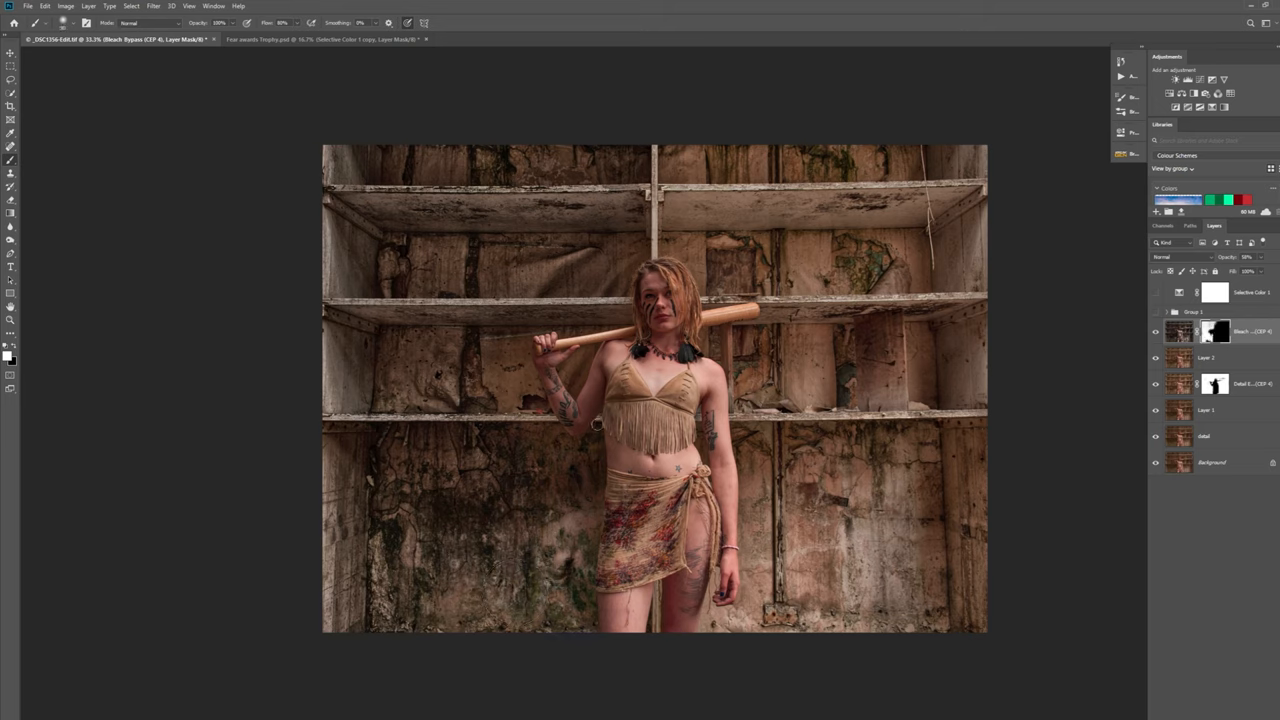
mouse_move(530, 430)
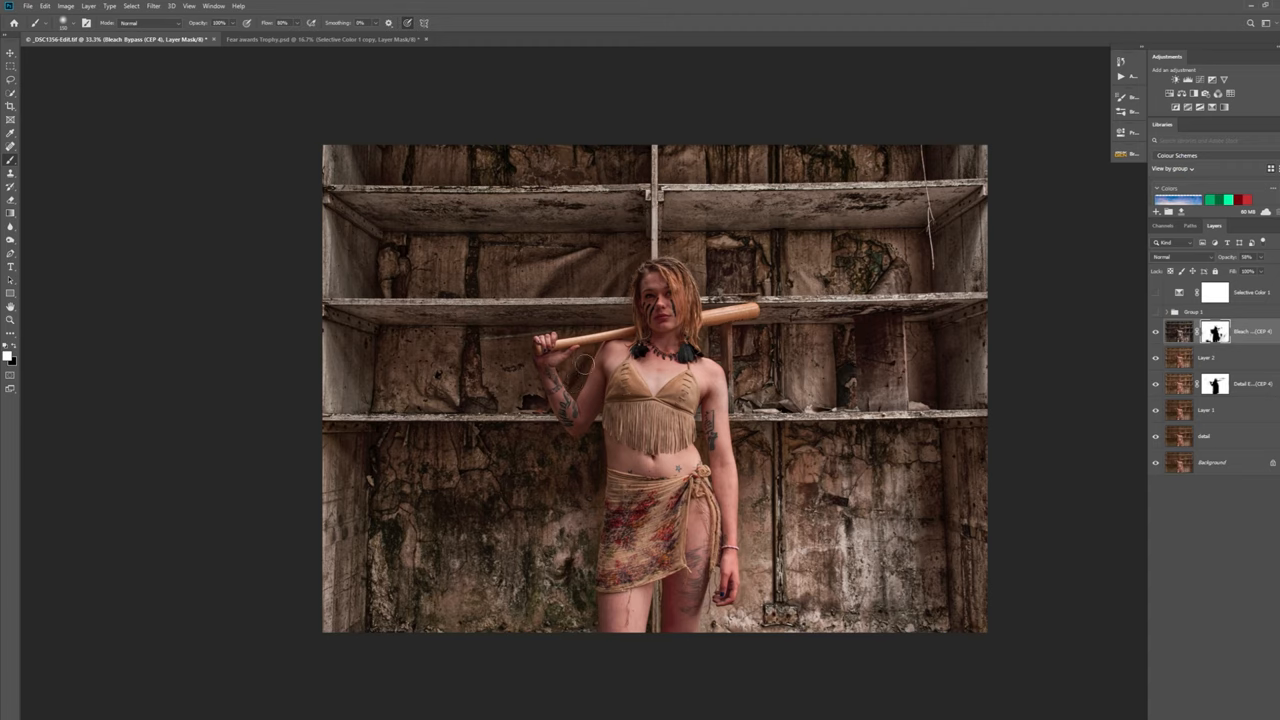
mouse_move(410, 447)
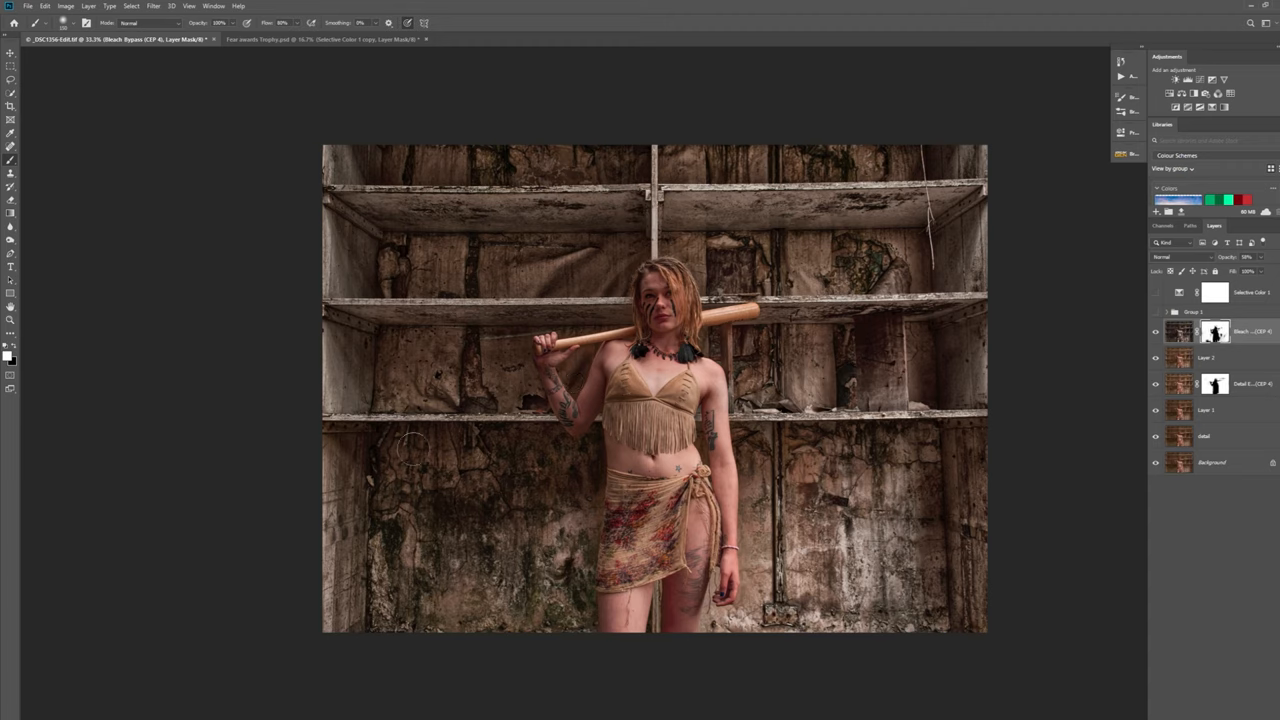
mouse_move(340, 525)
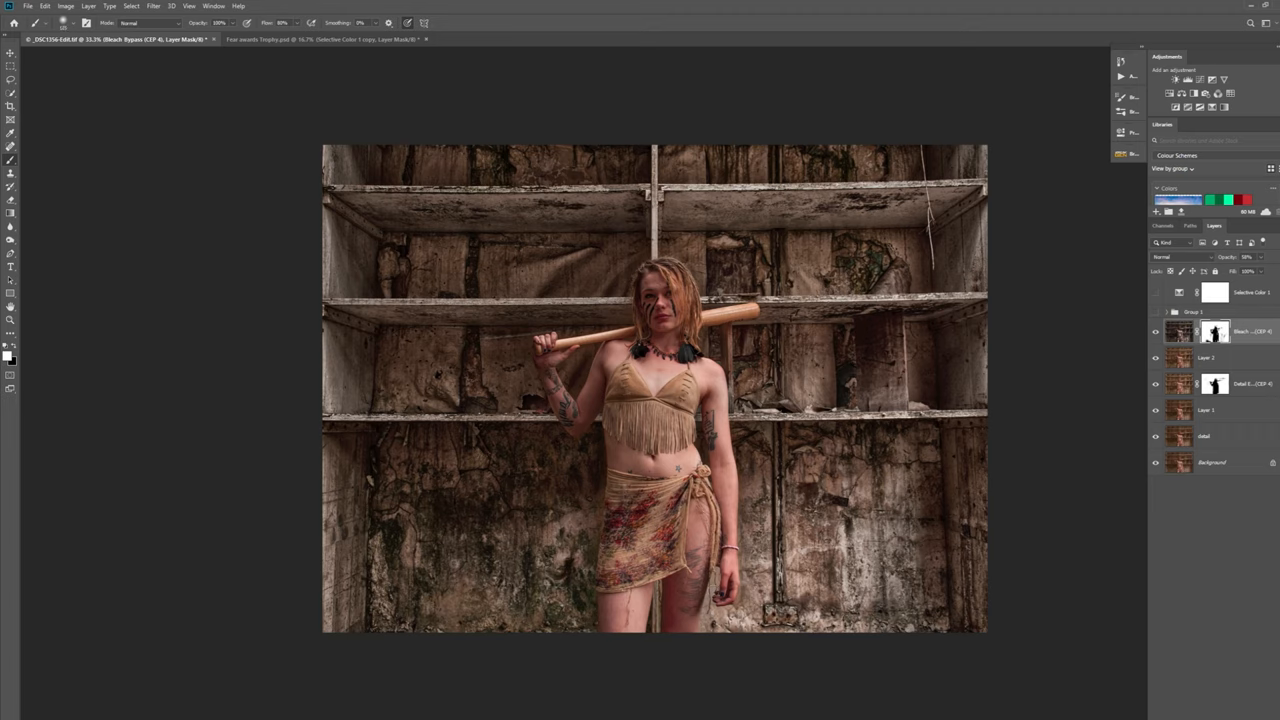
mouse_move(987, 226)
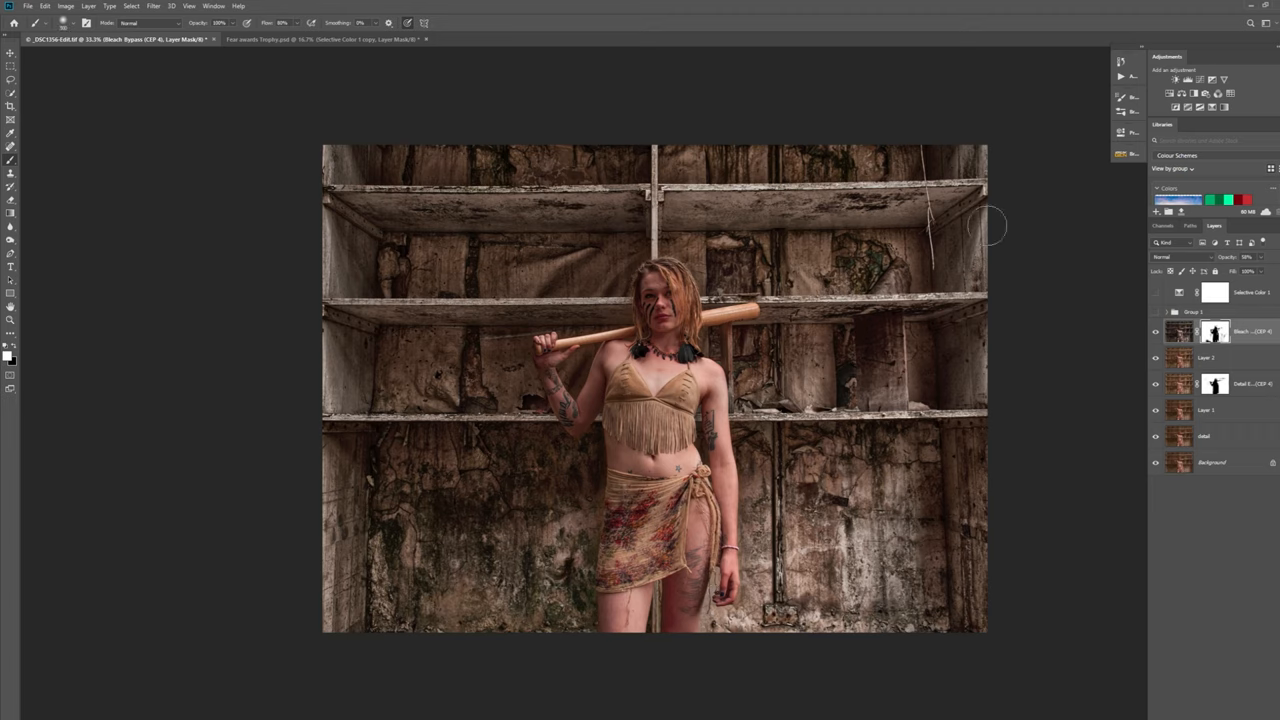
mouse_move(485, 190)
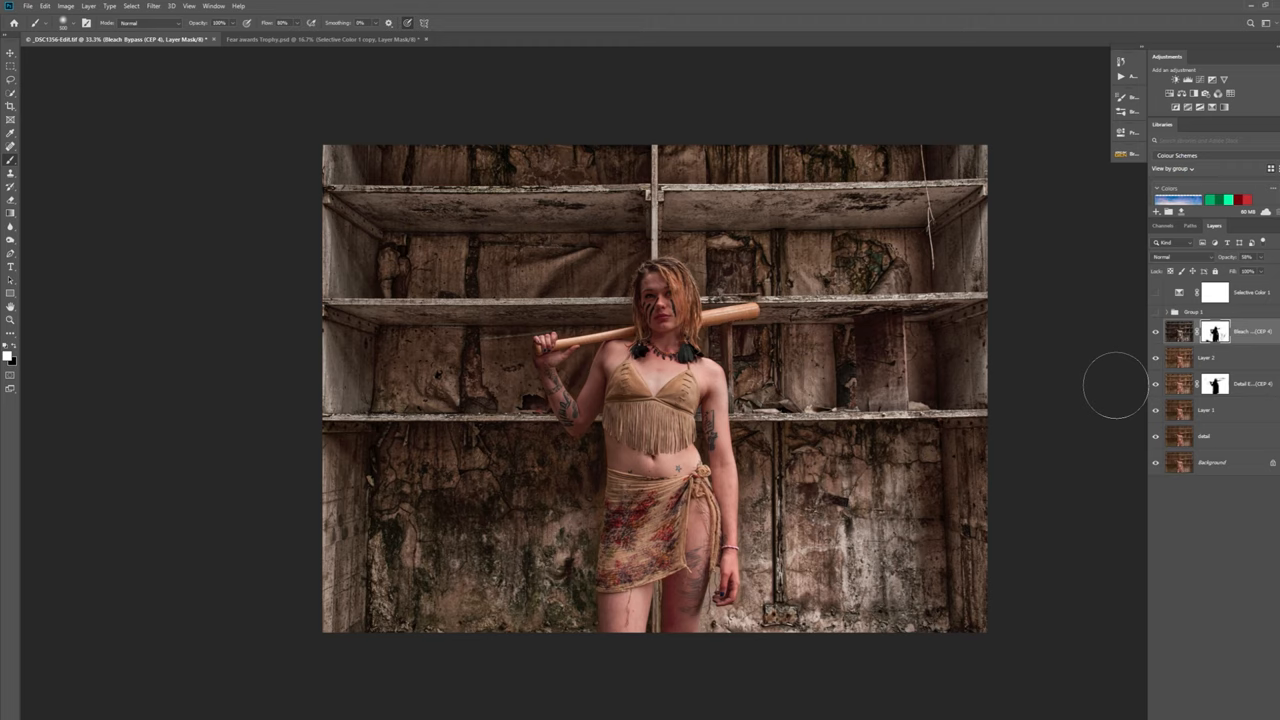
Step: Delete the leftover empty intermediate layers from the Layers panel
left_click(1205, 357)
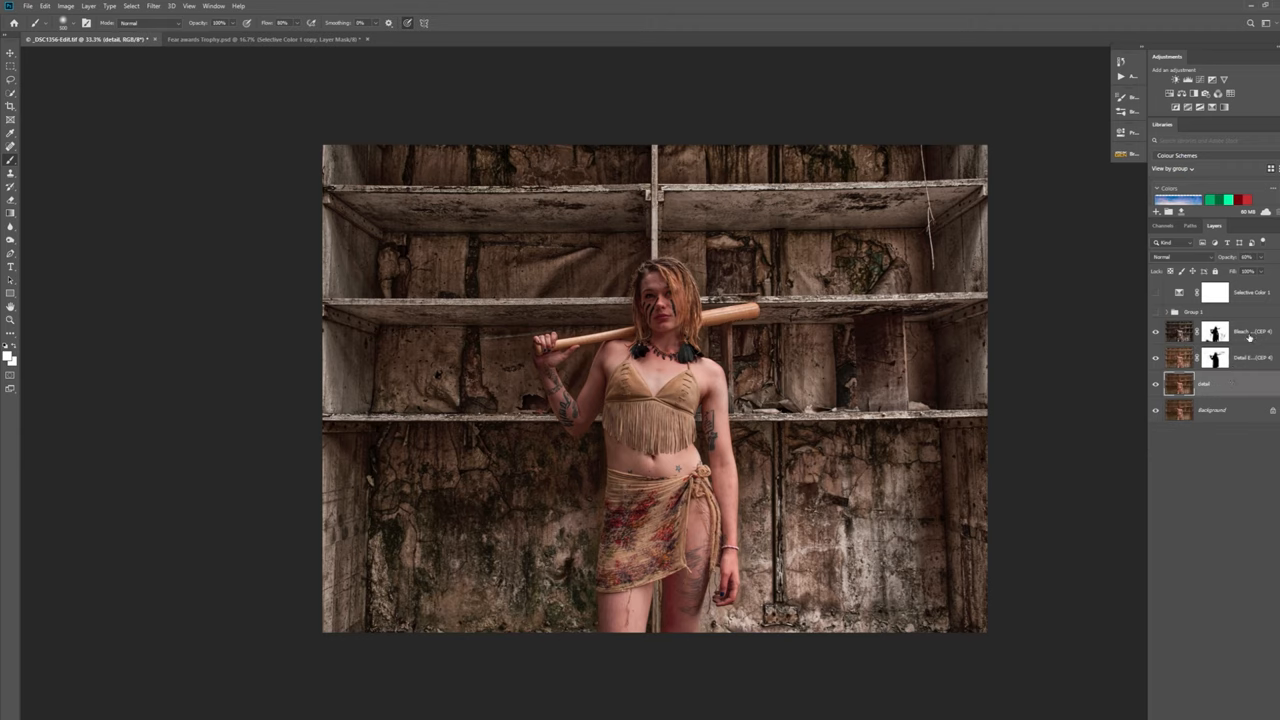
mouse_move(1240, 332)
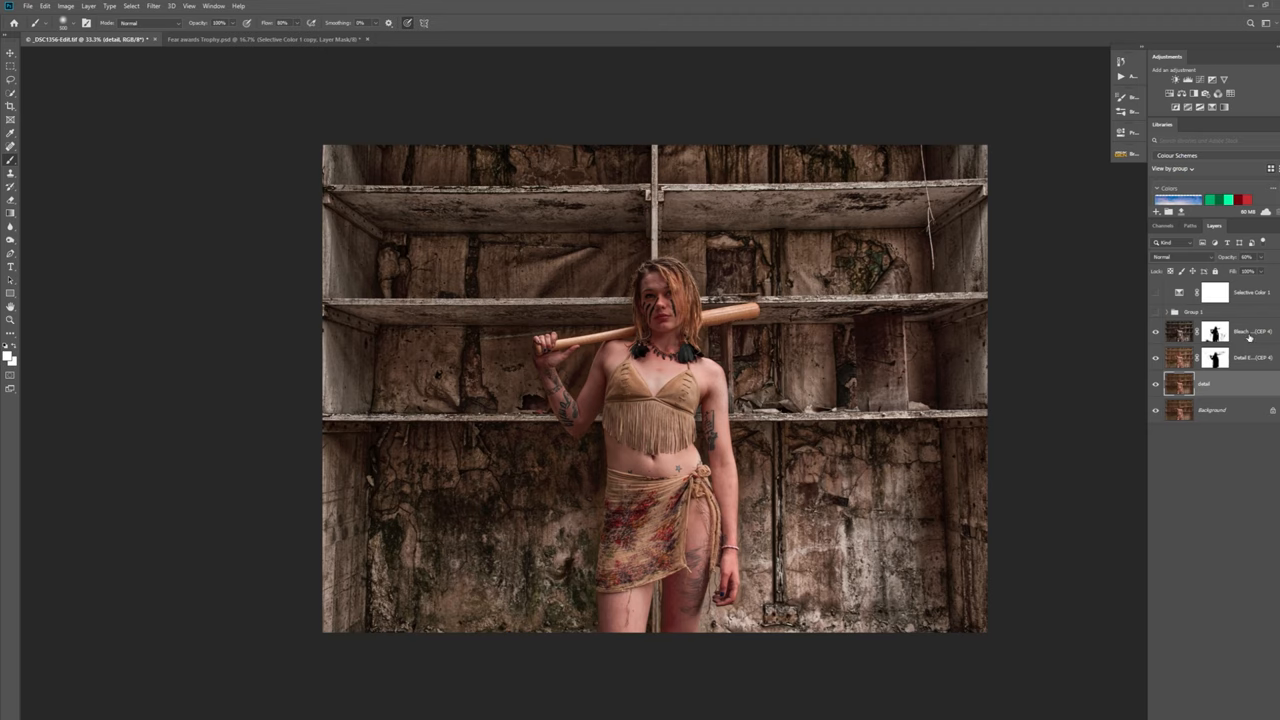
mouse_move(615, 185)
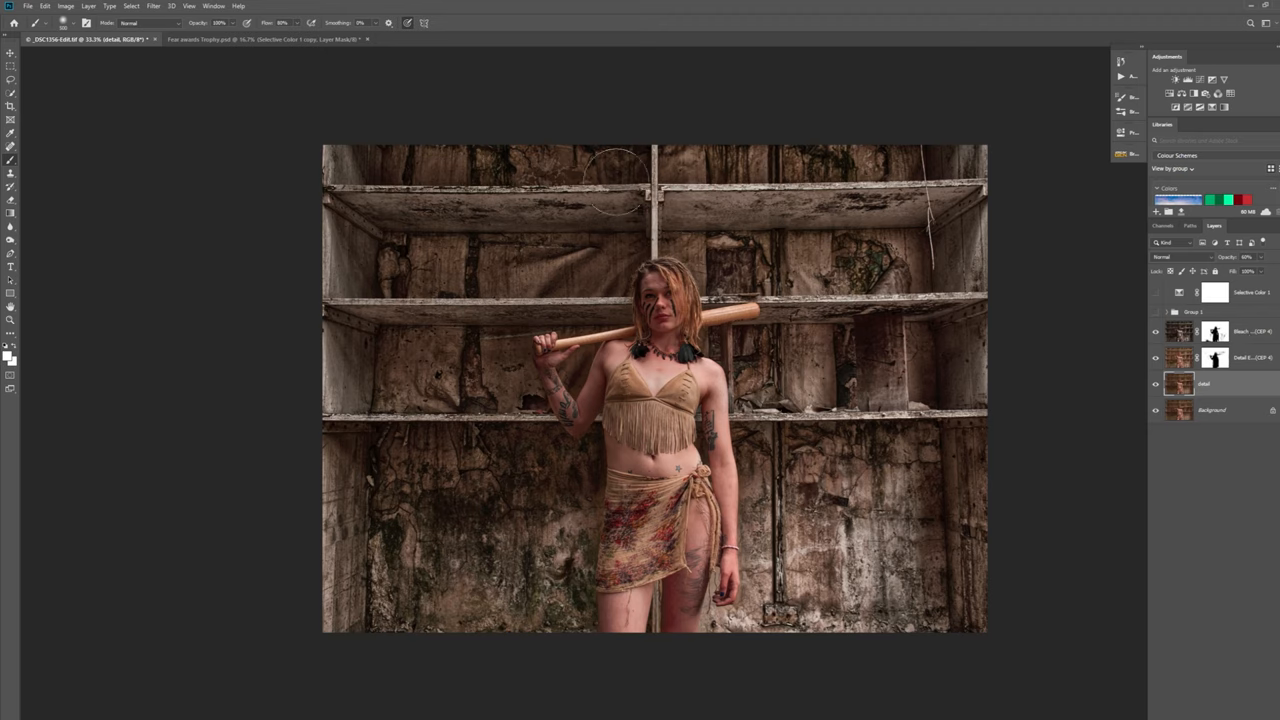
mouse_move(390, 240)
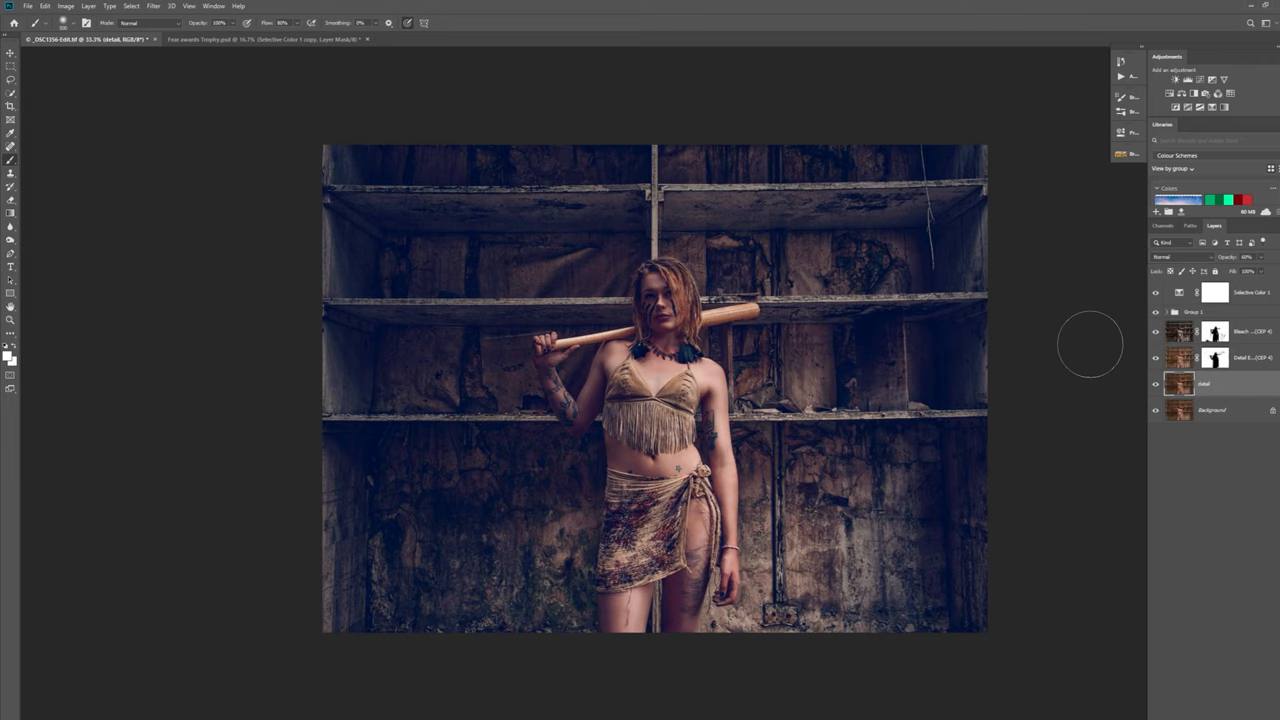
mouse_move(1120, 335)
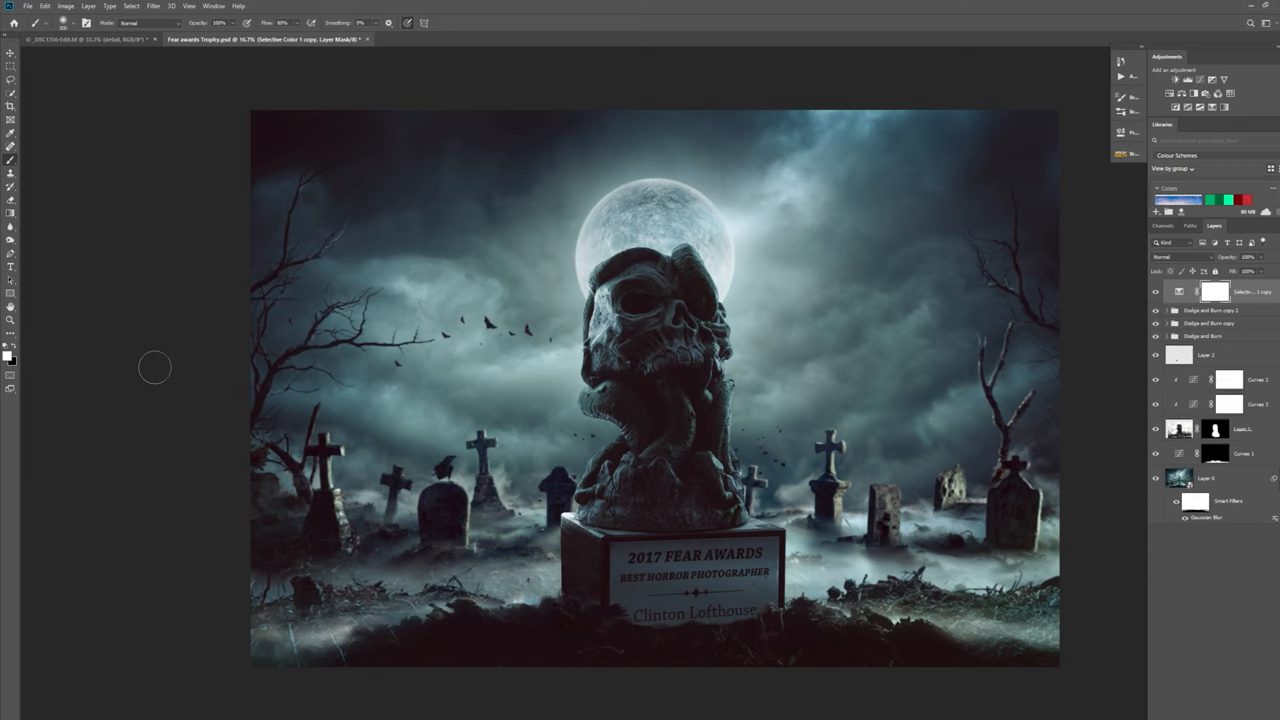
mouse_move(278, 408)
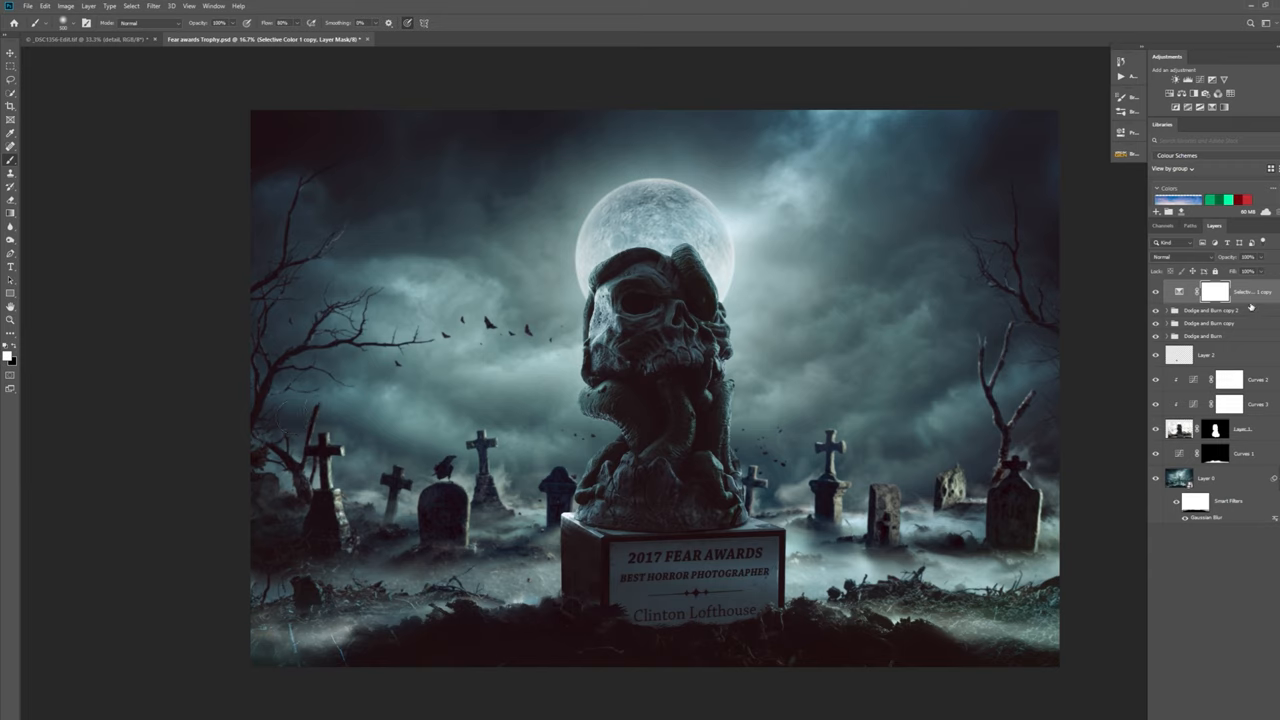
mouse_move(1253, 554)
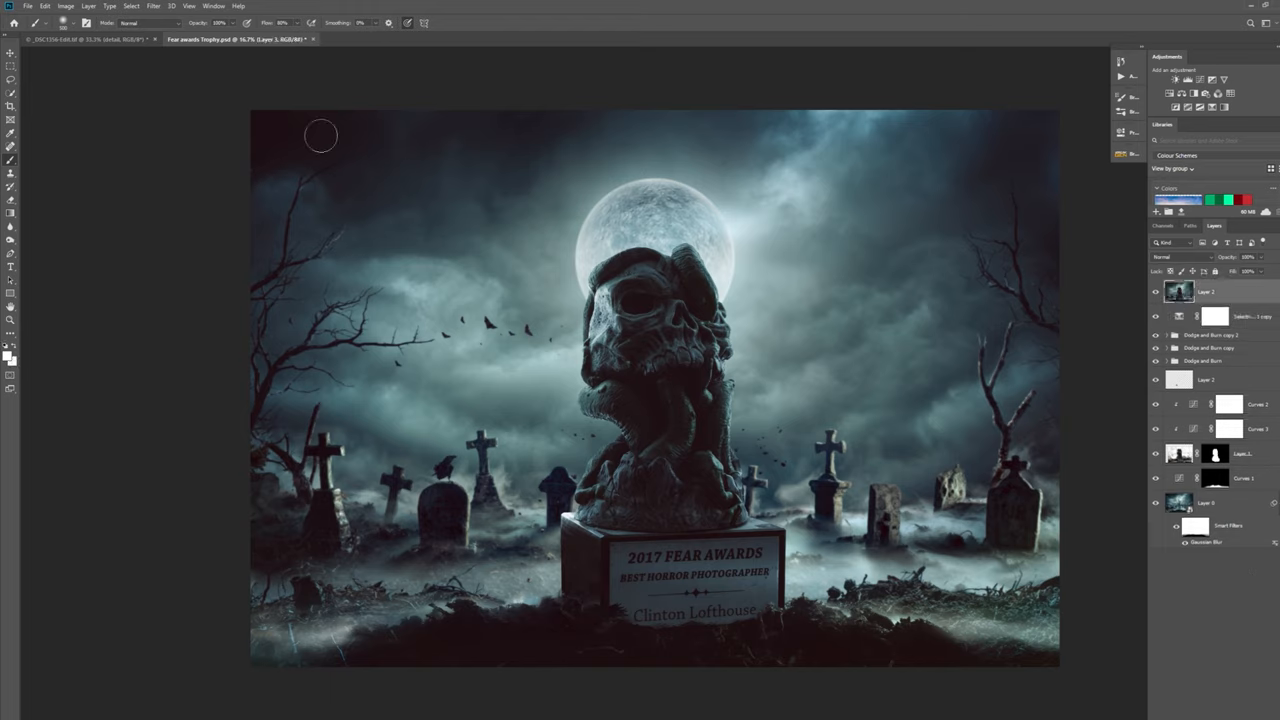
Step: Launch Color Efex Pro 4 from the Nik Collection on the merged trophy layer
left_click(153, 6)
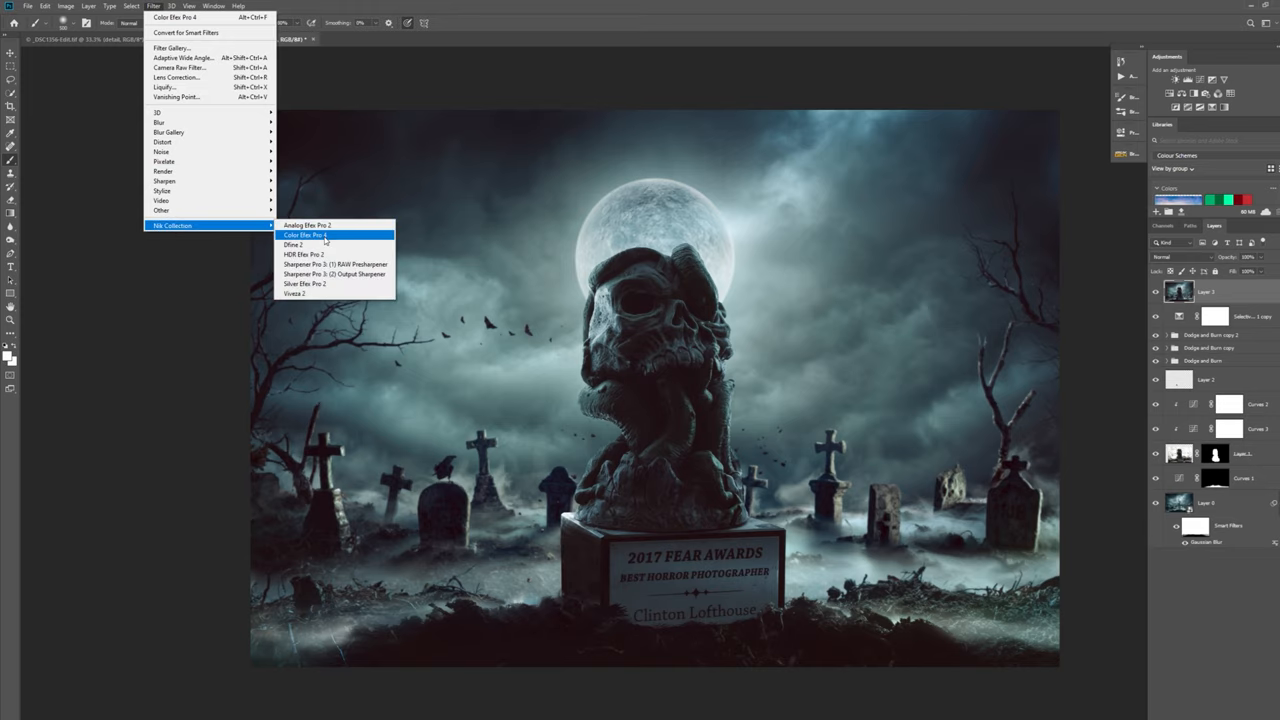
left_click(305, 234)
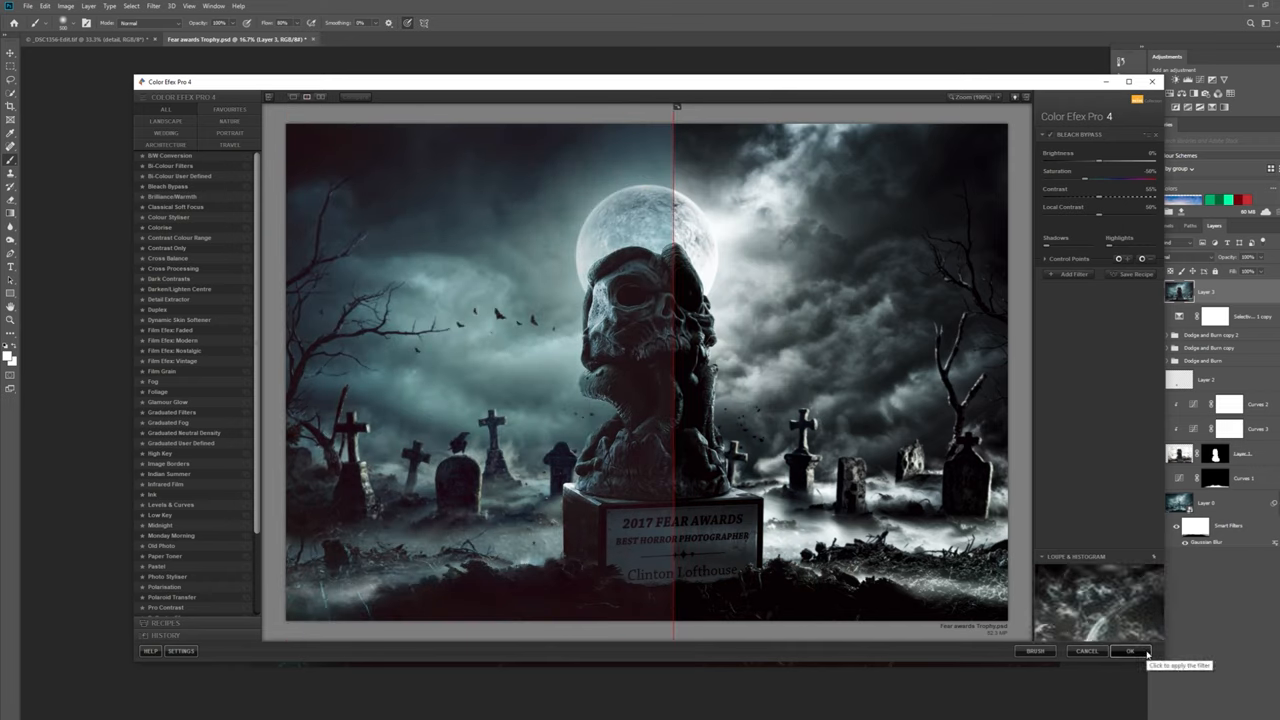
Step: Apply the Bleach Bypass filter so it renders back as a new masked layer
left_click(1130, 651)
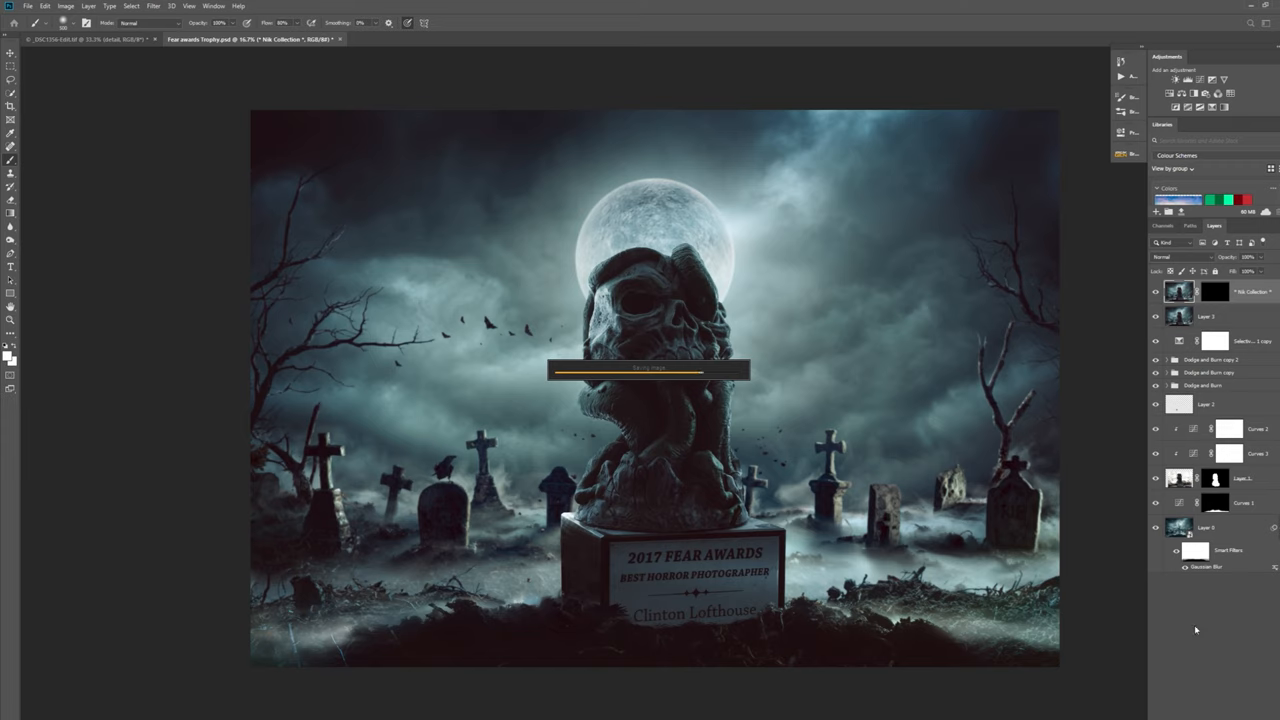
mouse_move(1190, 623)
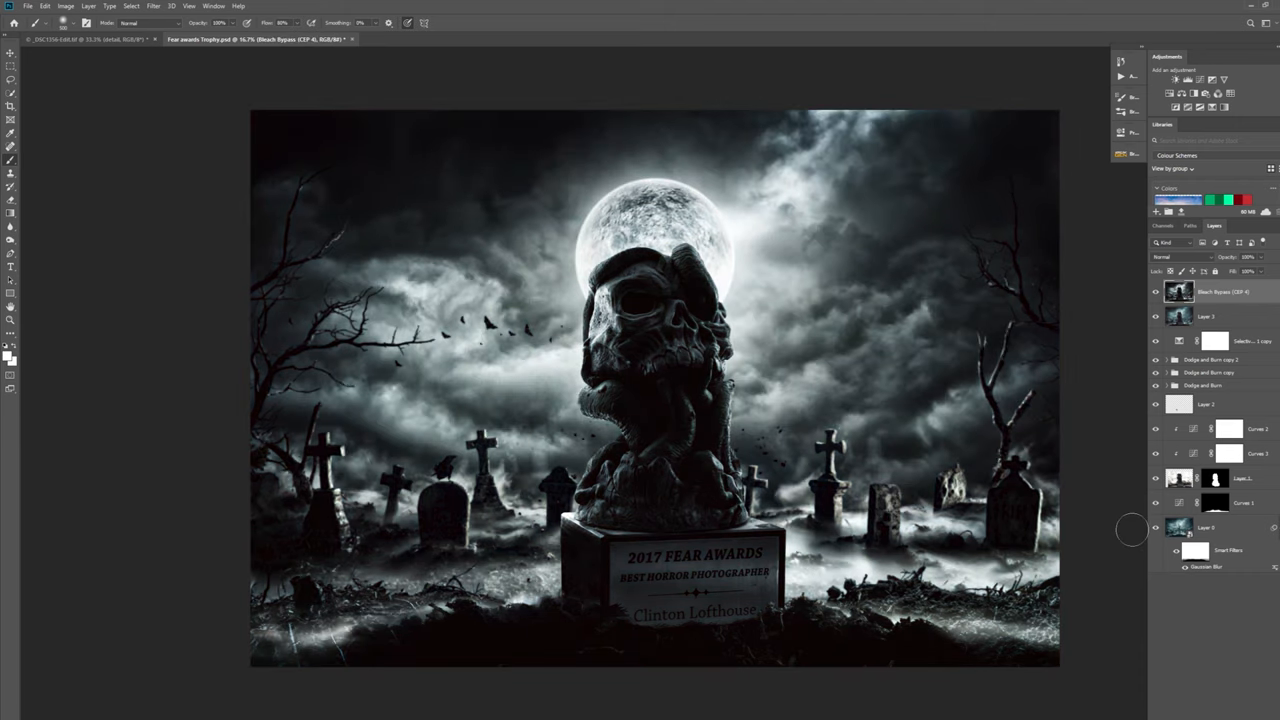
mouse_move(1262, 262)
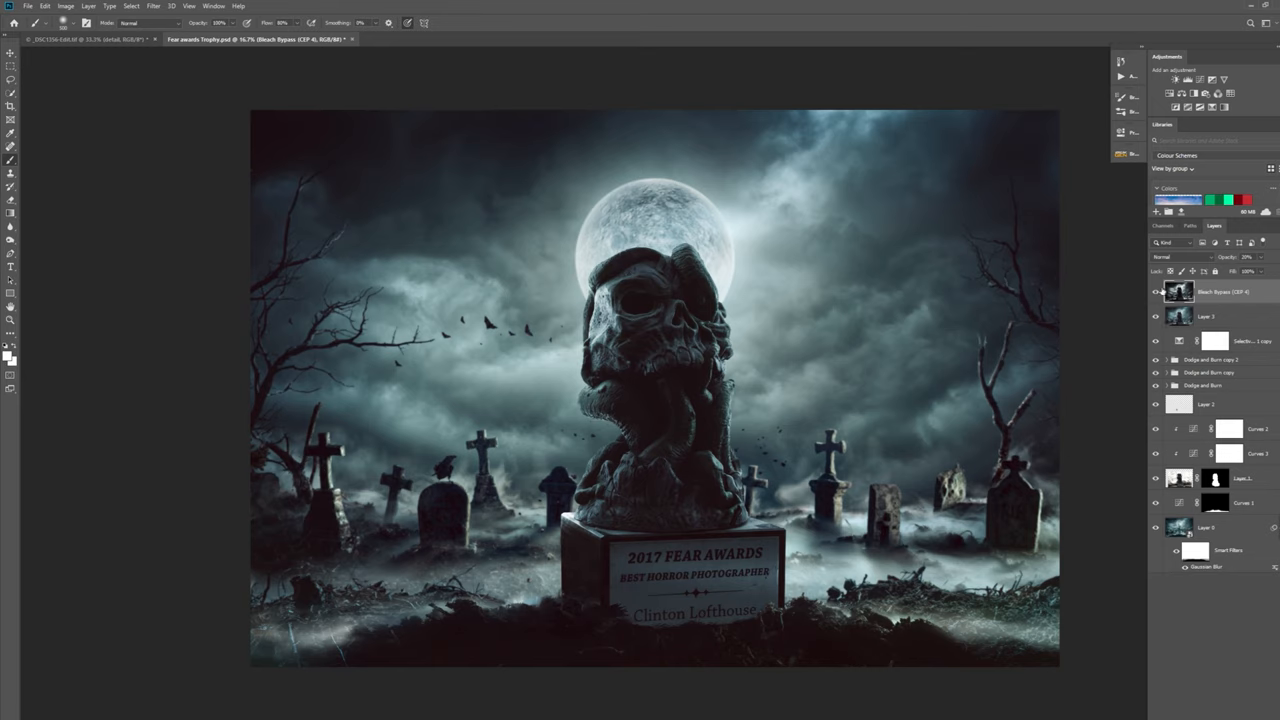
Step: Lower the Bleach Bypass (CEP 4) layer opacity to about 20%
left_click(1156, 291)
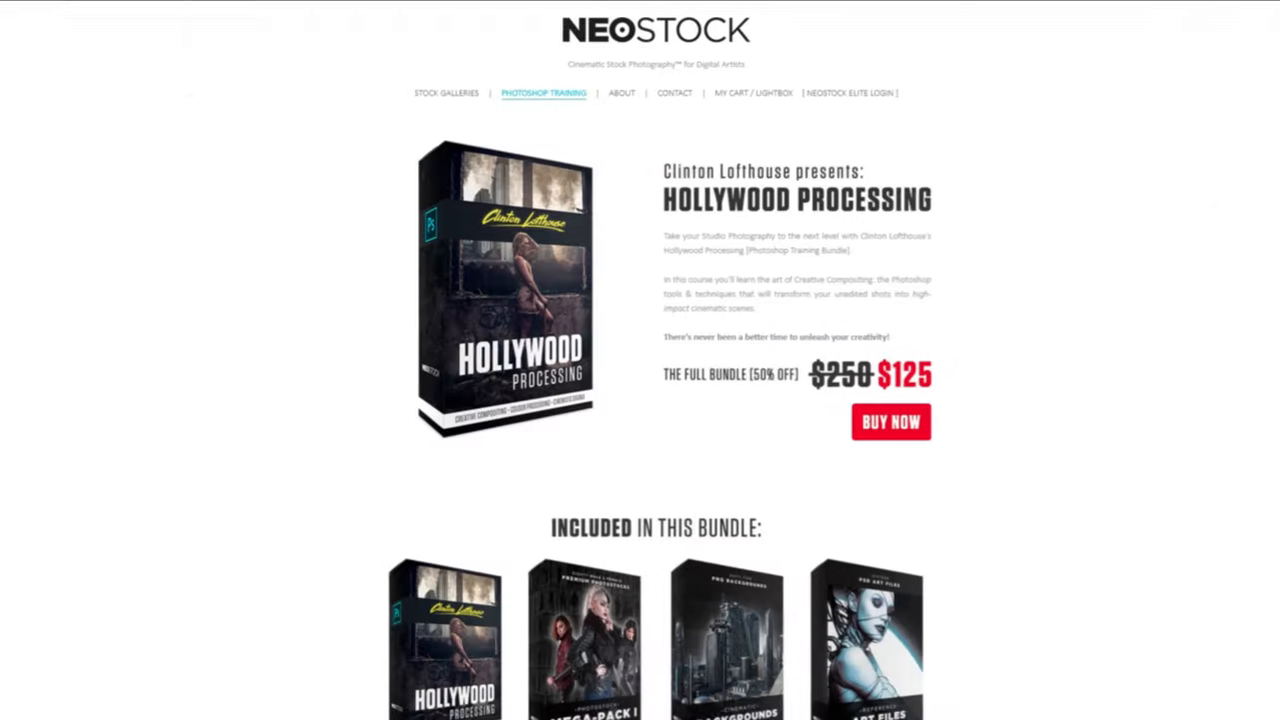
Step: Scroll down through the NeoStock Hollywood Processing bundle page details
scroll("down", 3)
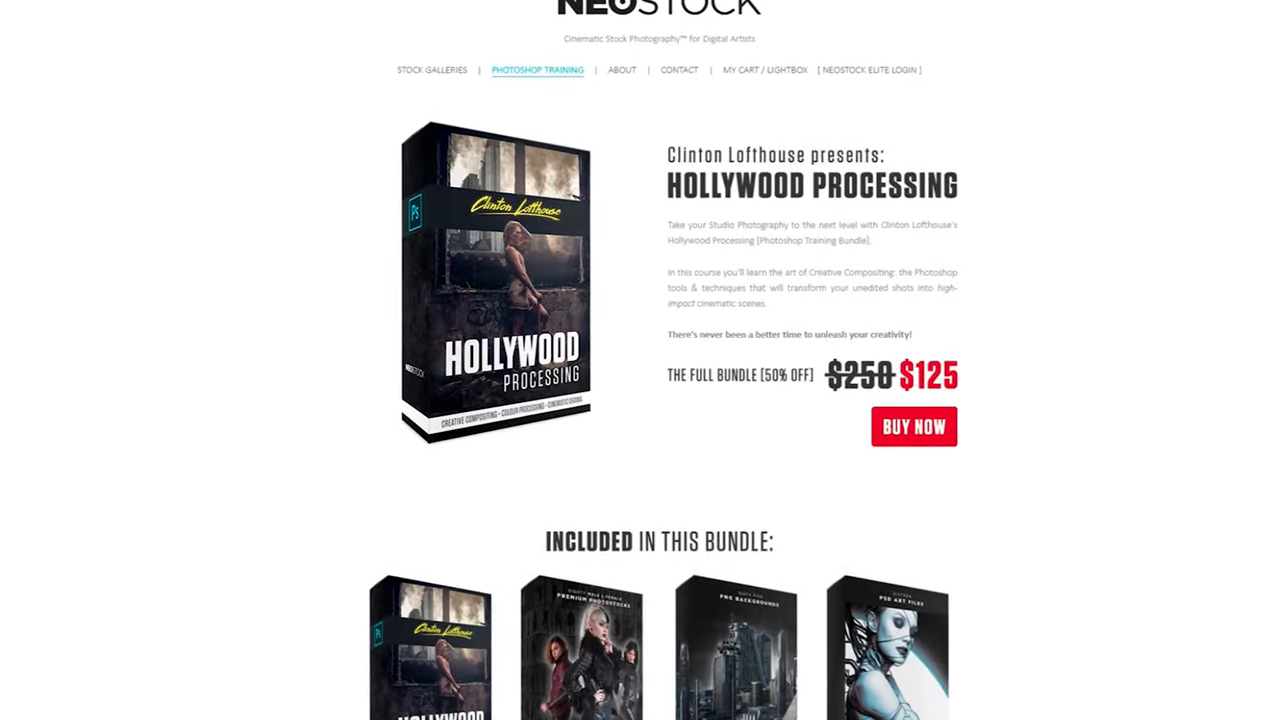
scroll("down", 3)
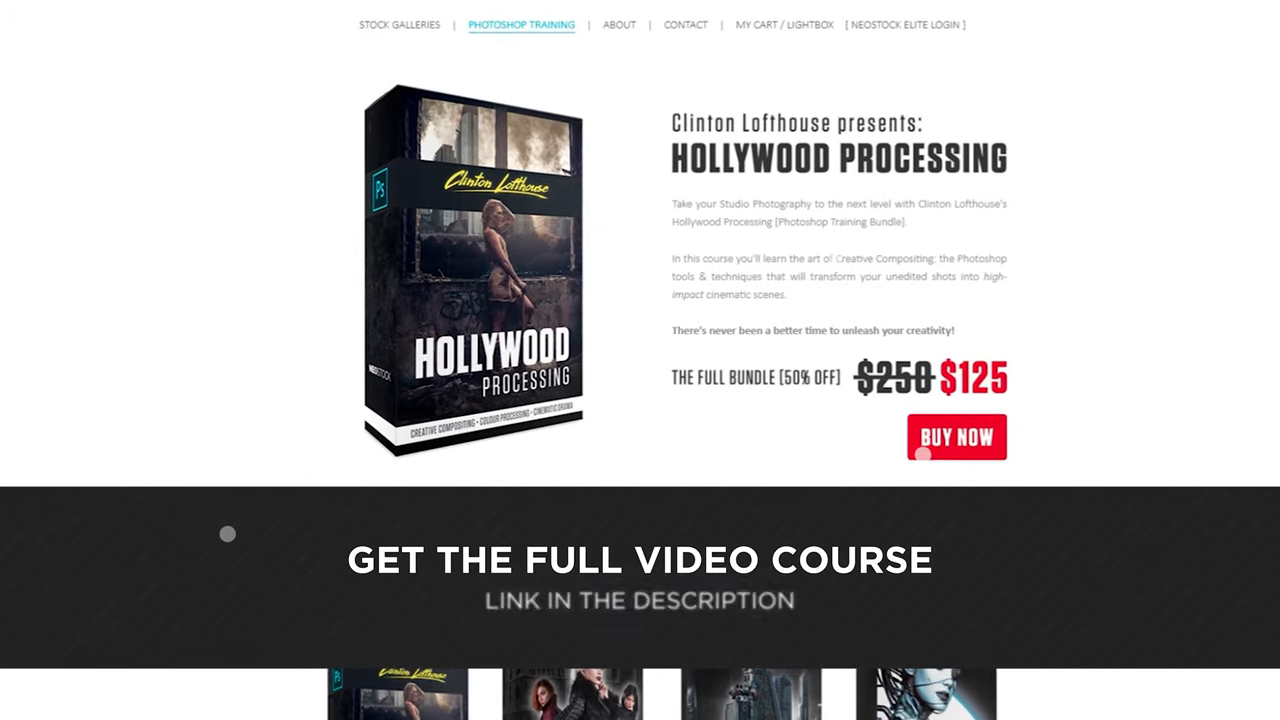
scroll("down", 3)
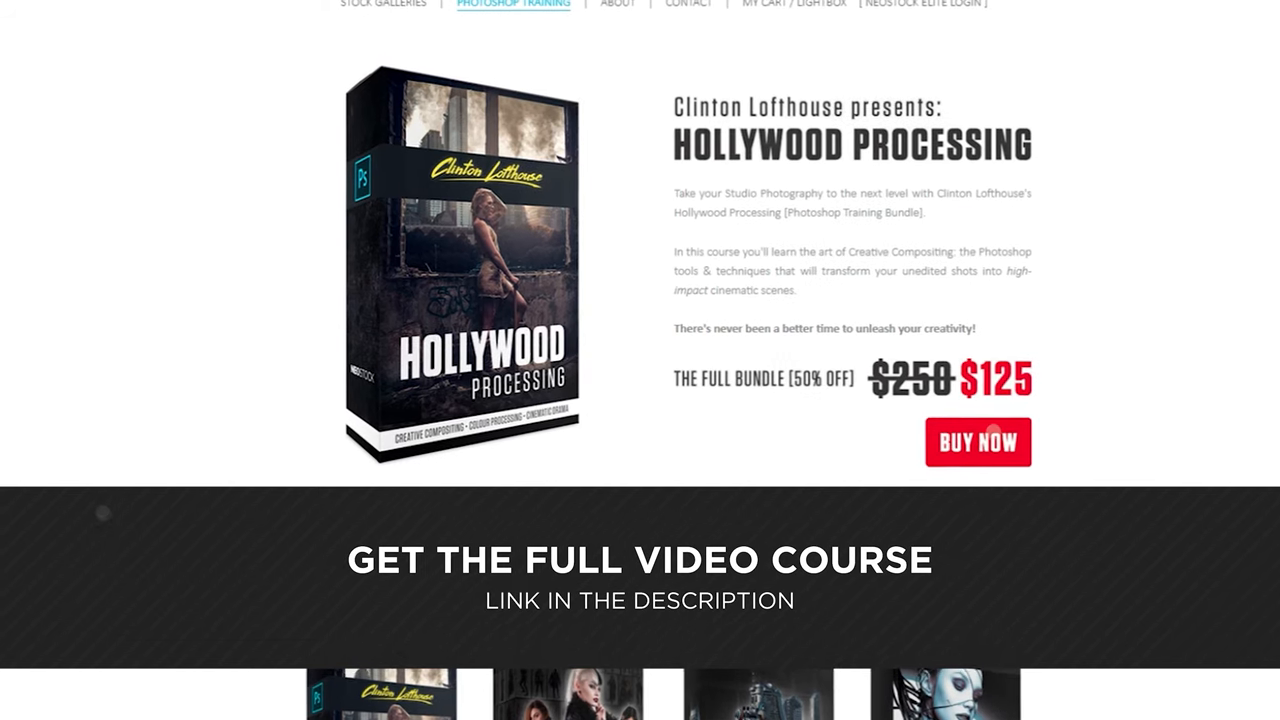